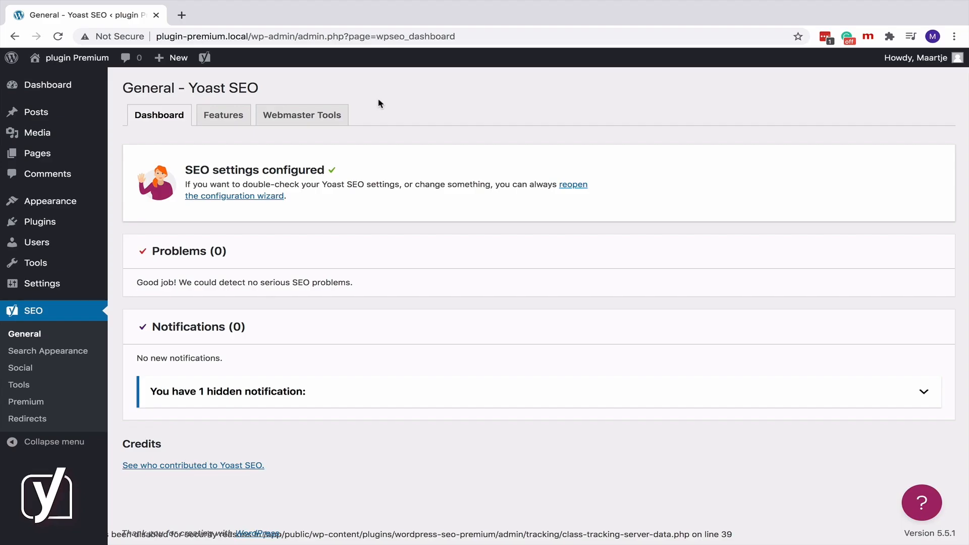
- Launch the Yoast configuration wizard from the admin bar and jump to the search engine visibility step
click(204, 58)
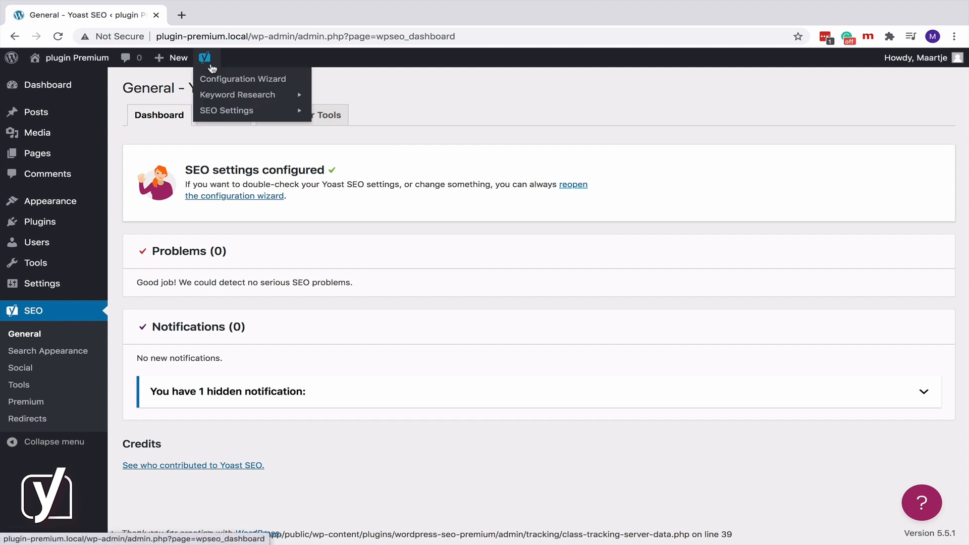
click(241, 79)
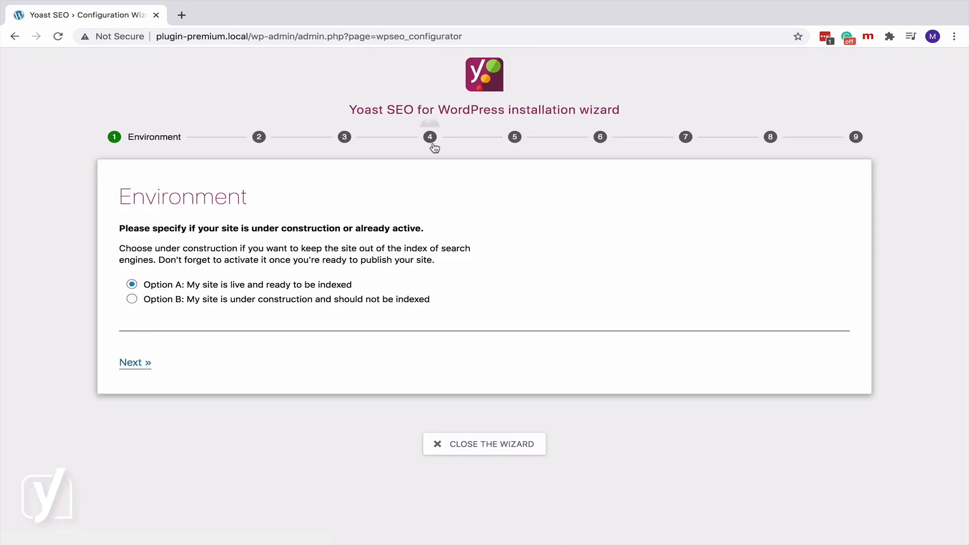
click(134, 363)
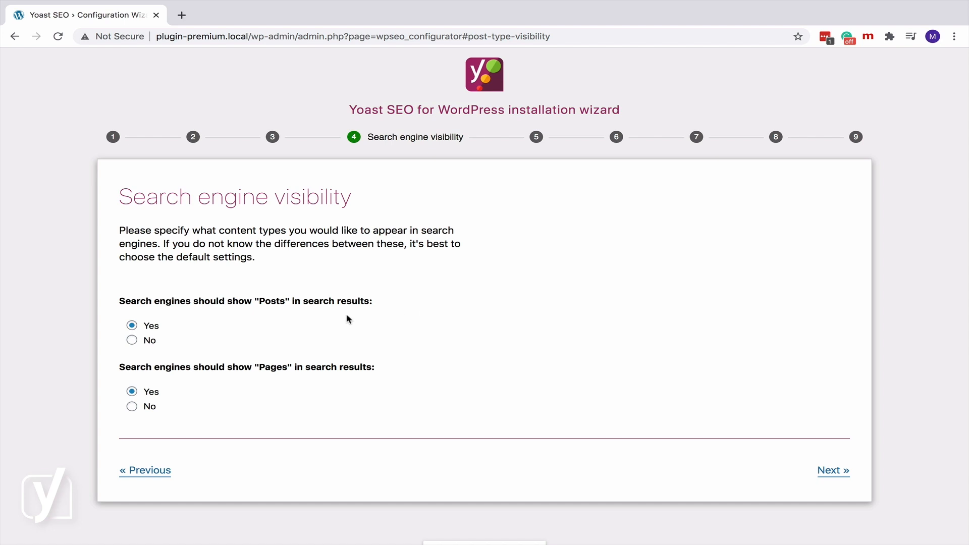
- Toggle Posts and Pages out of search results, then set both back to shown
click(132, 340)
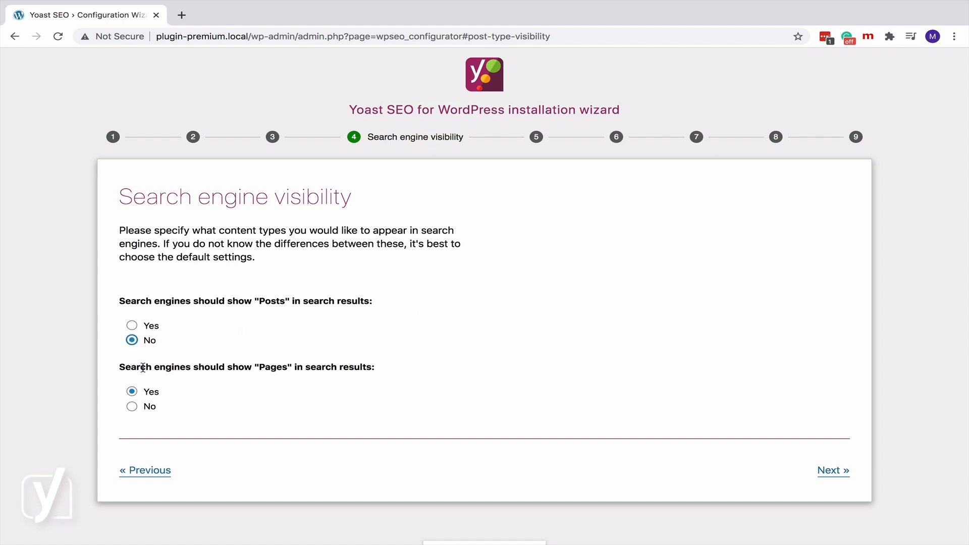
click(131, 409)
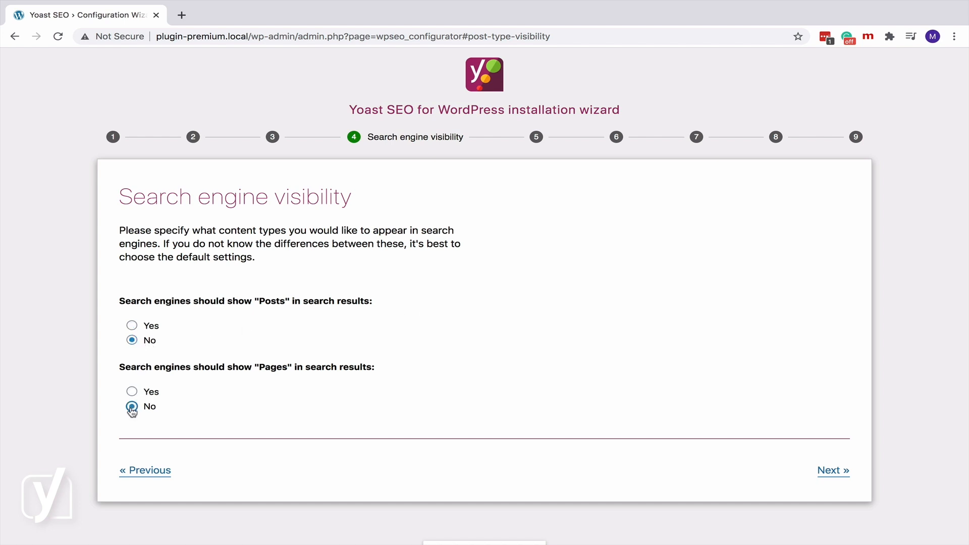
click(131, 405)
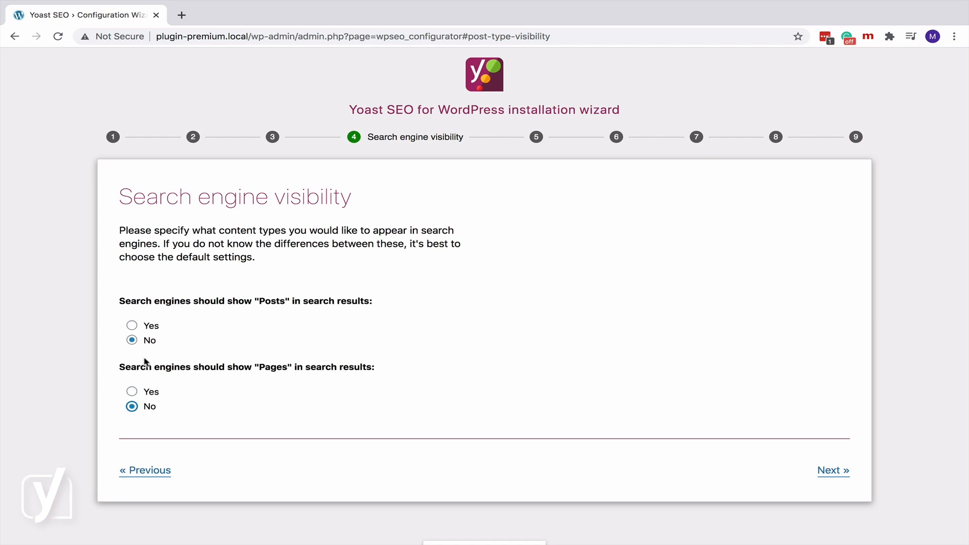
click(132, 391)
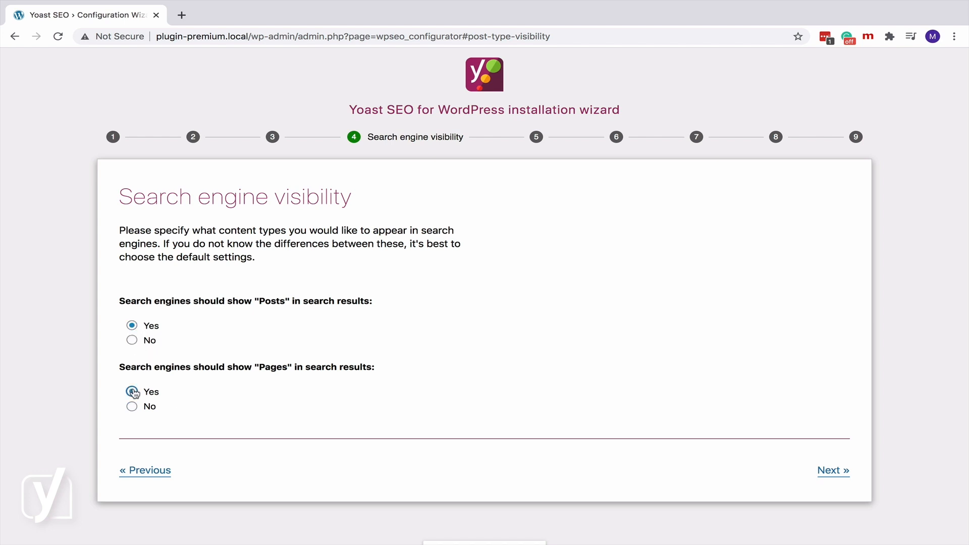
- Answer No to Multiple authors so author archives deactivate, then close the wizard
click(831, 471)
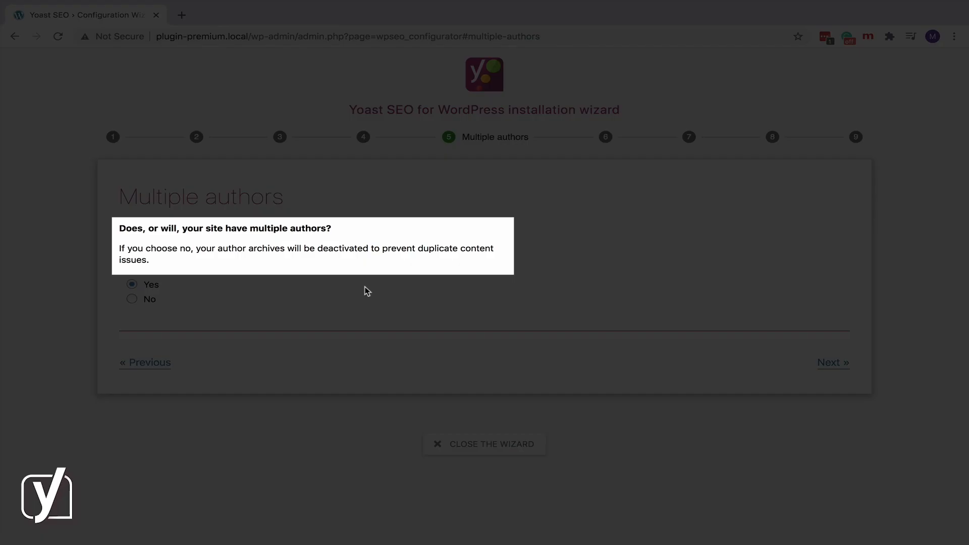
mouse_move(131, 302)
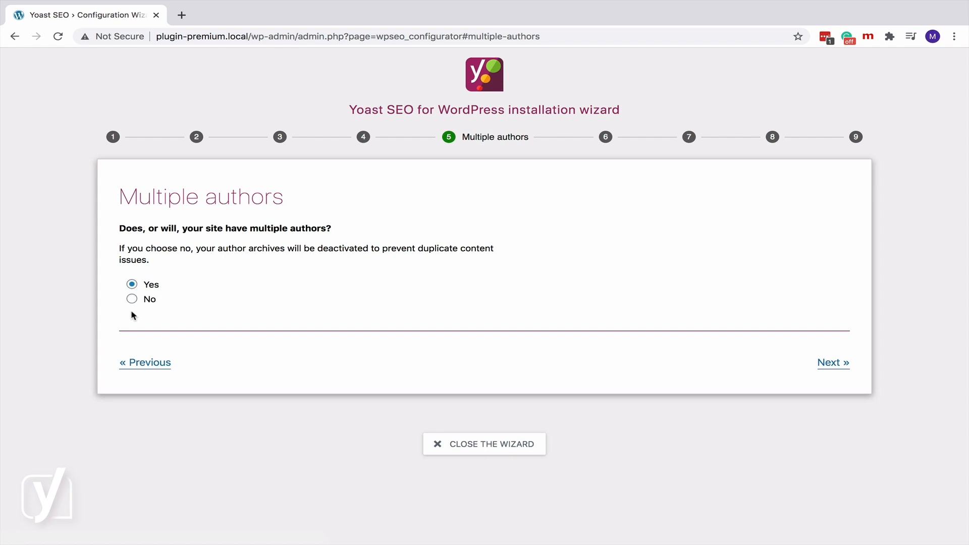
mouse_move(133, 303)
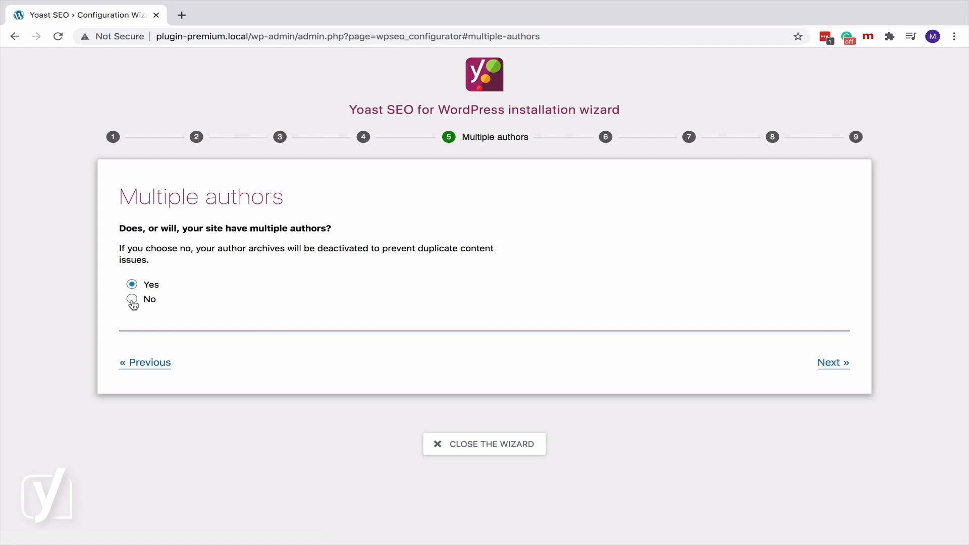
click(132, 298)
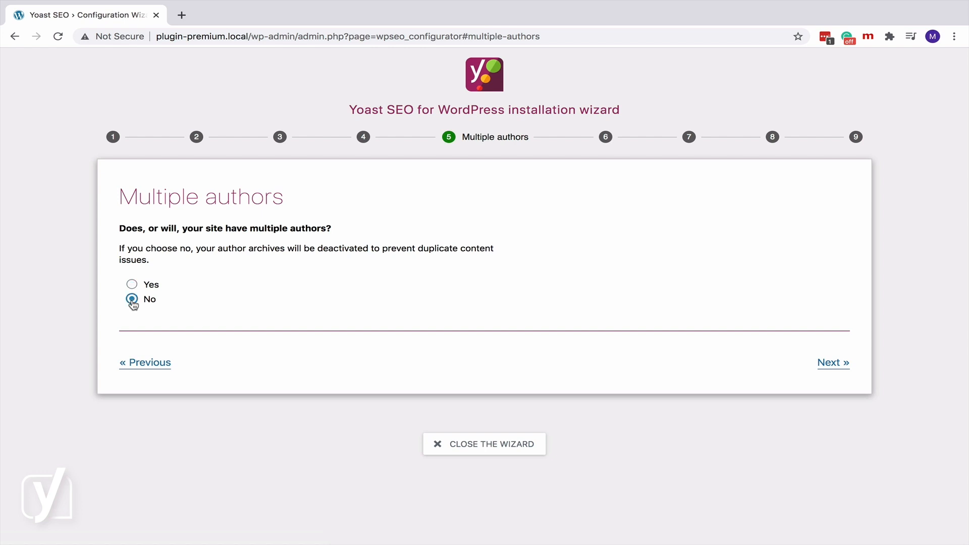
click(132, 299)
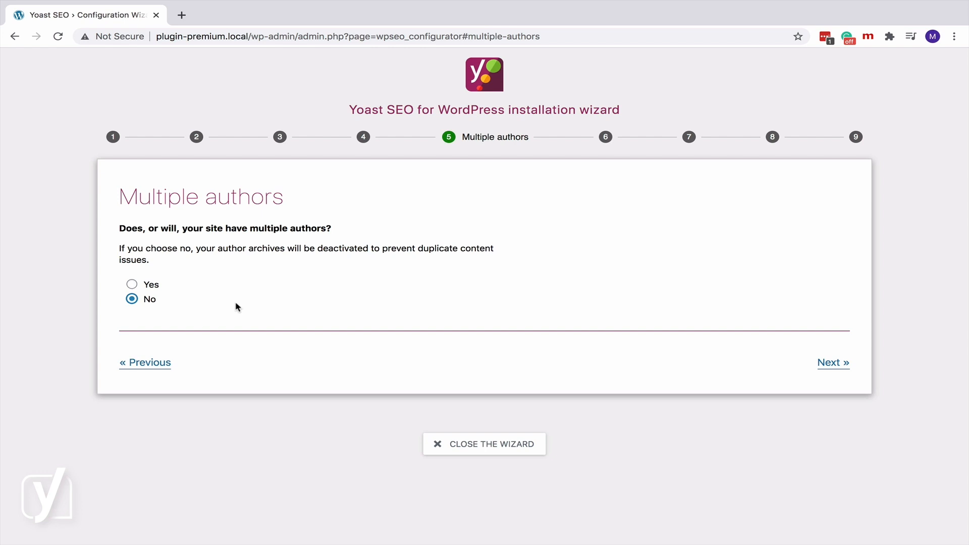
click(483, 444)
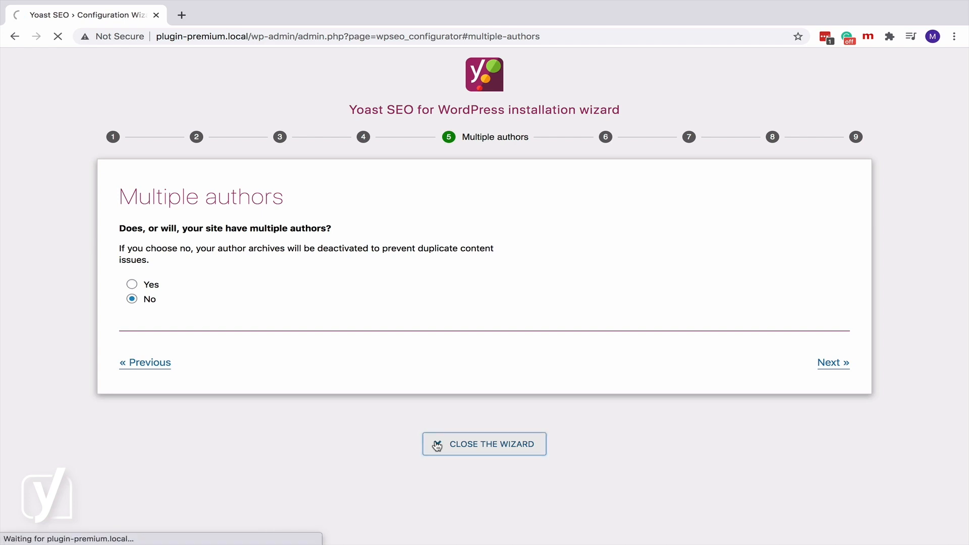
- Go to SEO Search Appearance and its Archives settings
click(483, 444)
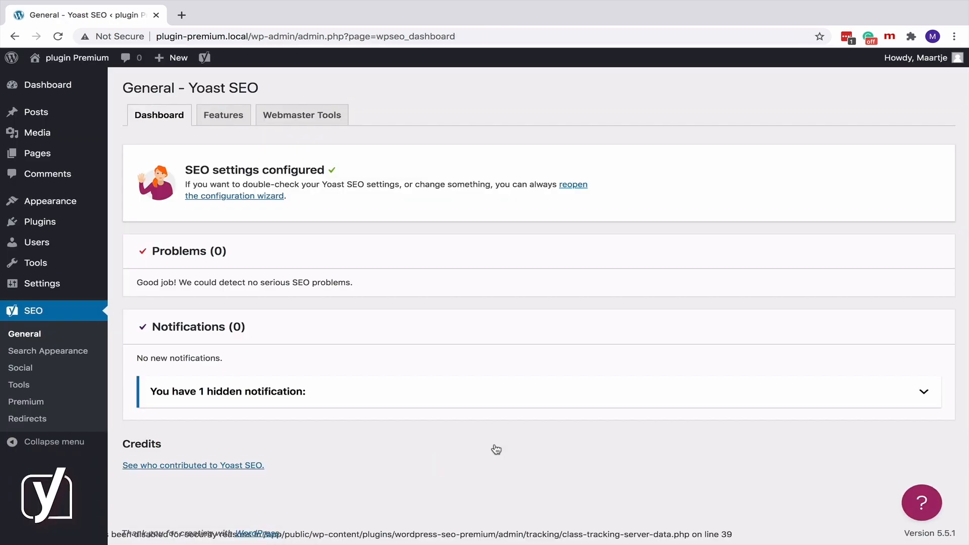
click(48, 350)
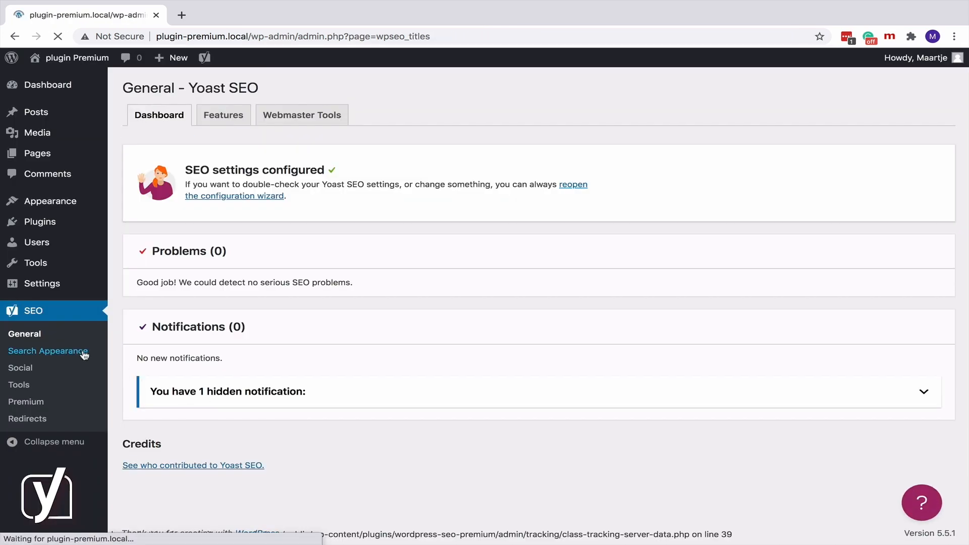
click(46, 350)
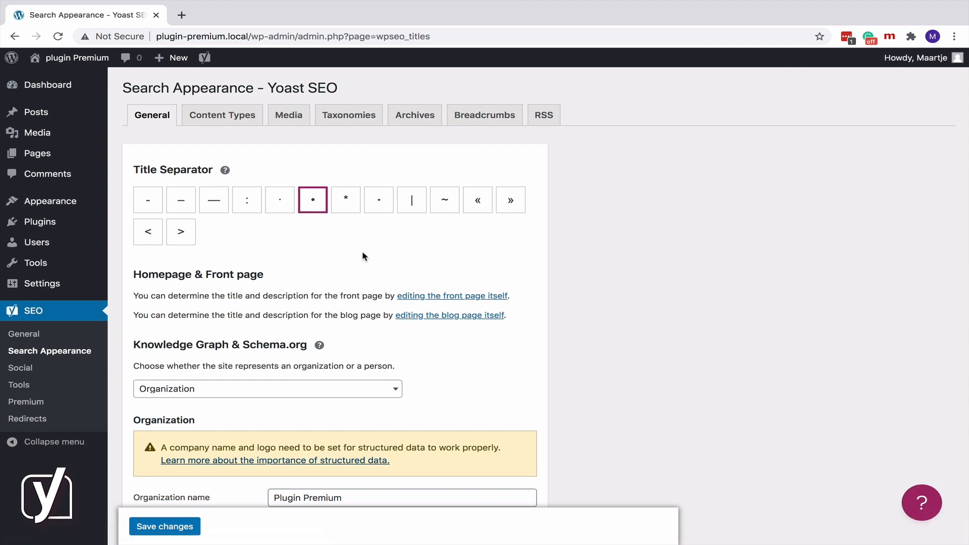
click(414, 115)
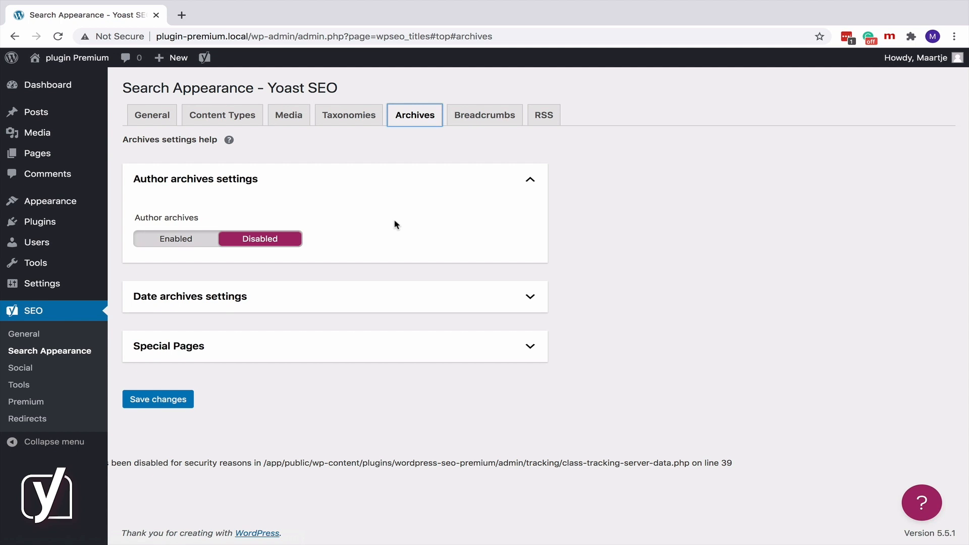
- Save author archives as Enabled and shown in search results
click(175, 238)
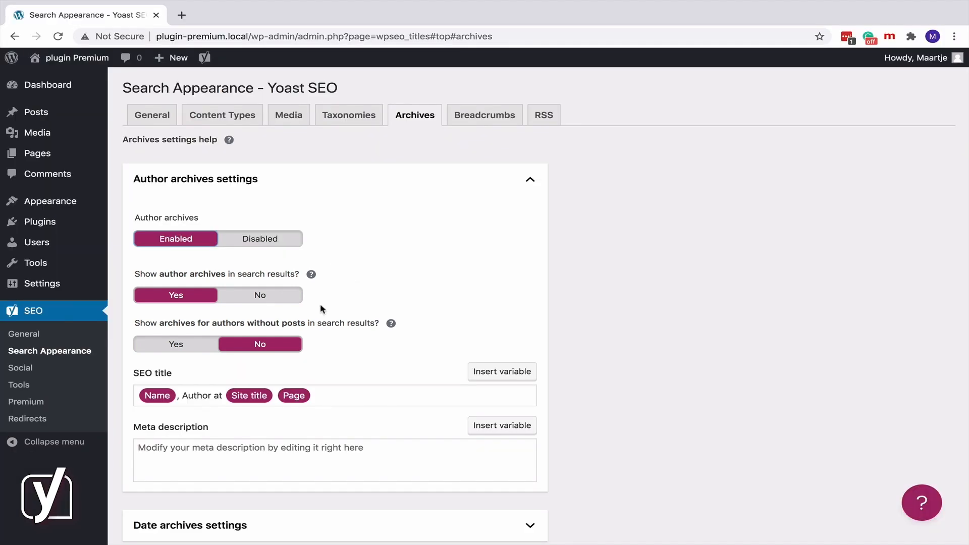
click(259, 295)
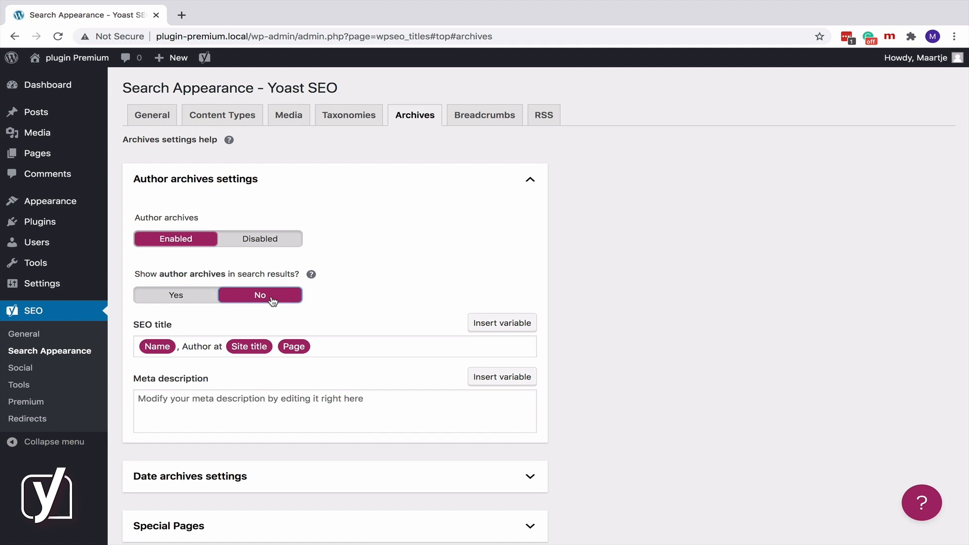
mouse_move(286, 300)
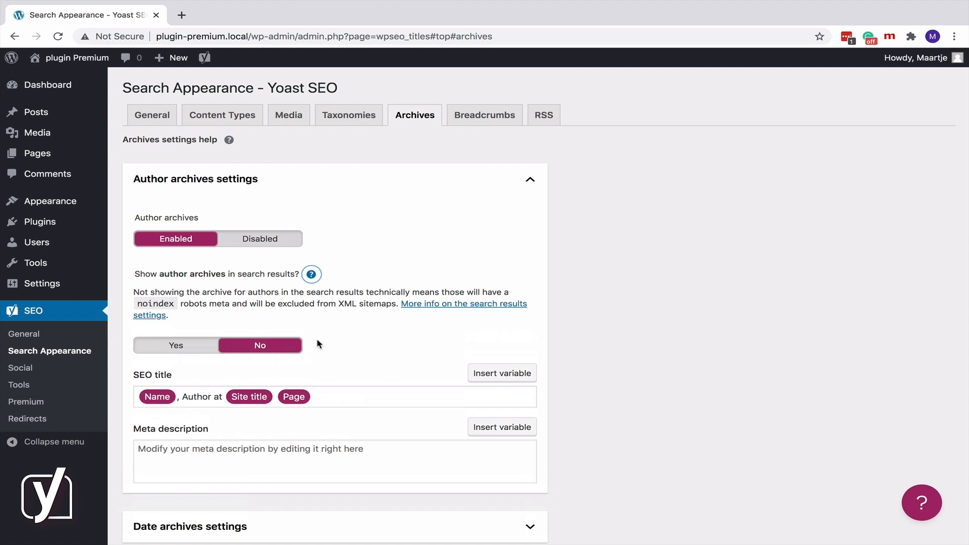
mouse_move(265, 350)
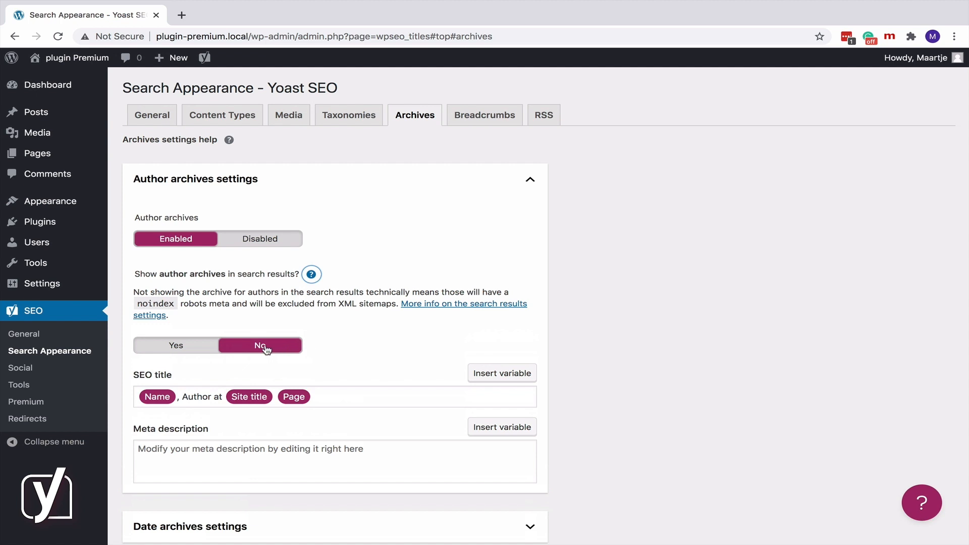
scroll(down, 3)
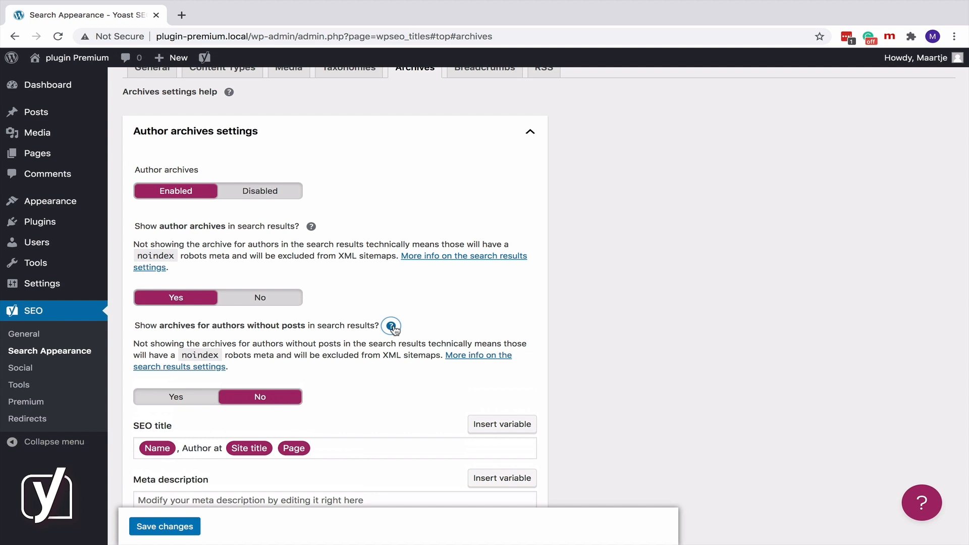
mouse_move(397, 304)
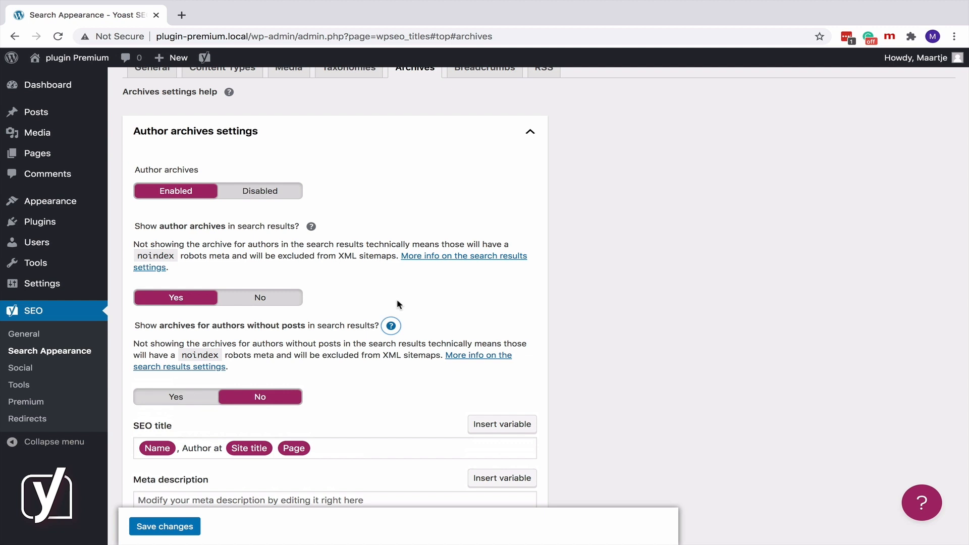
mouse_move(180, 197)
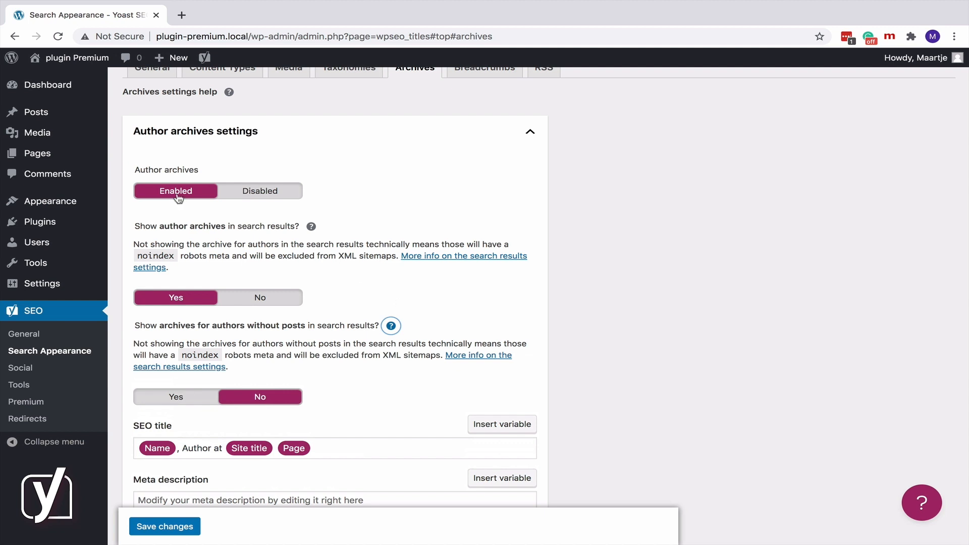
click(164, 526)
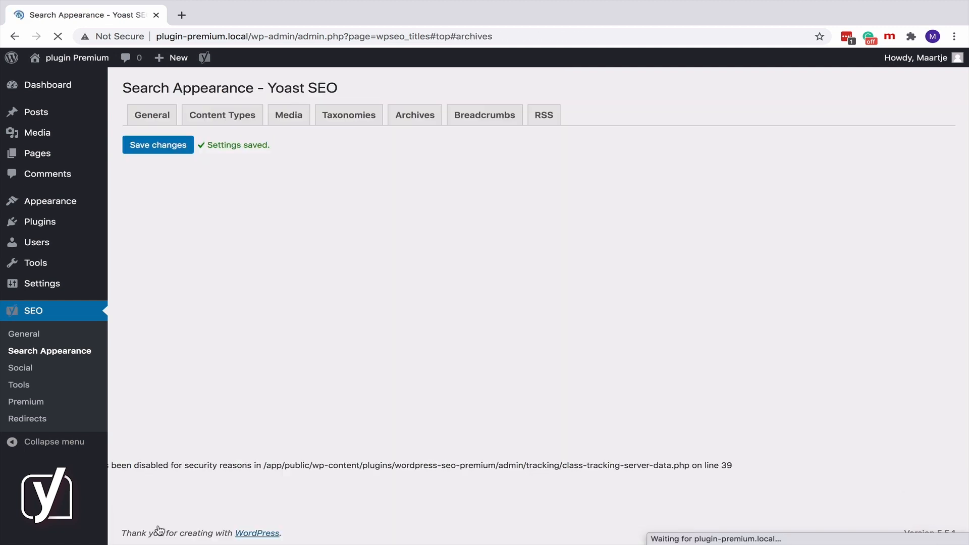
- Open Hermione Granger's user profile from the Users list
click(36, 241)
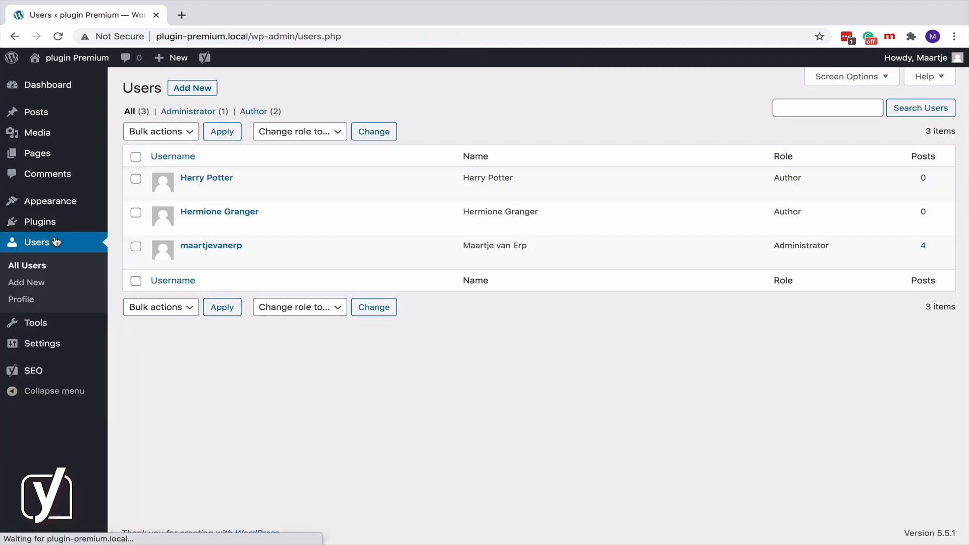
mouse_move(219, 211)
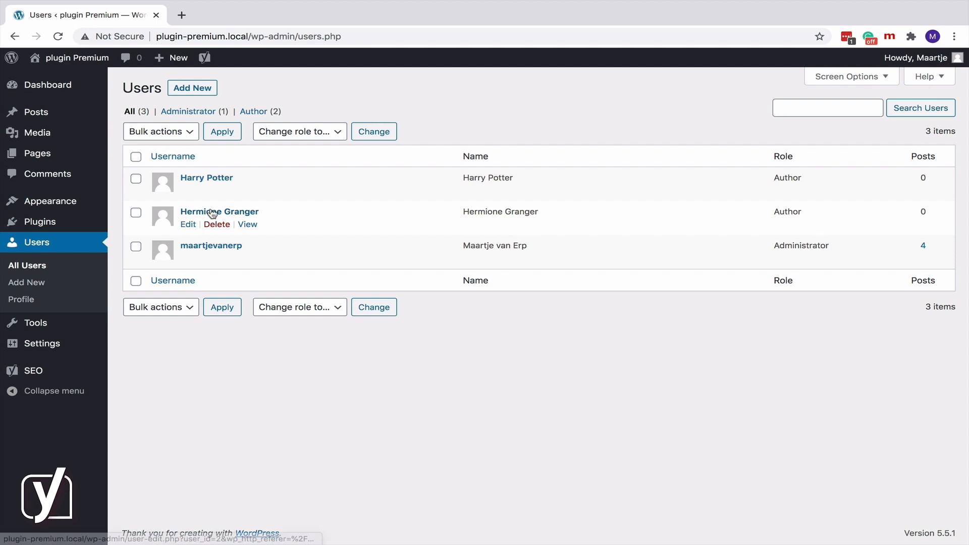
click(219, 211)
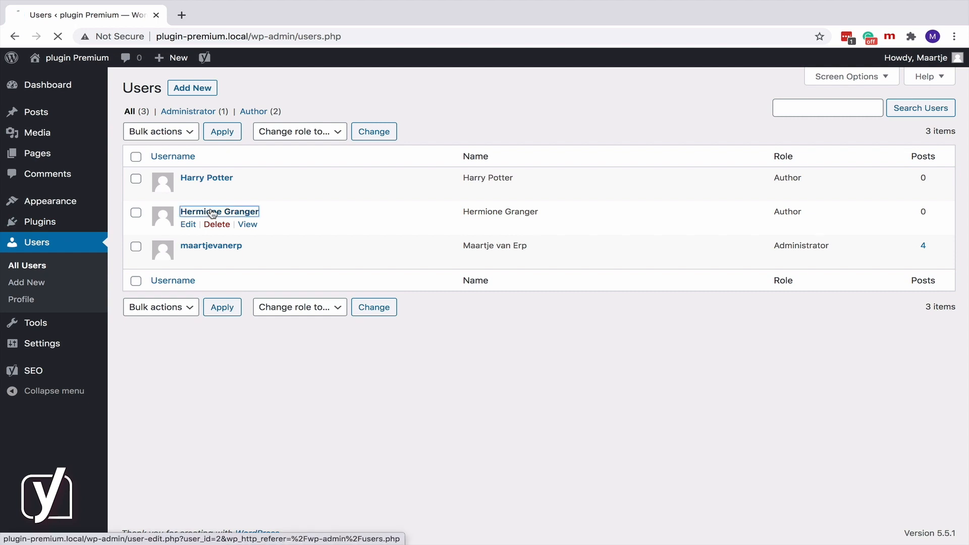
click(219, 210)
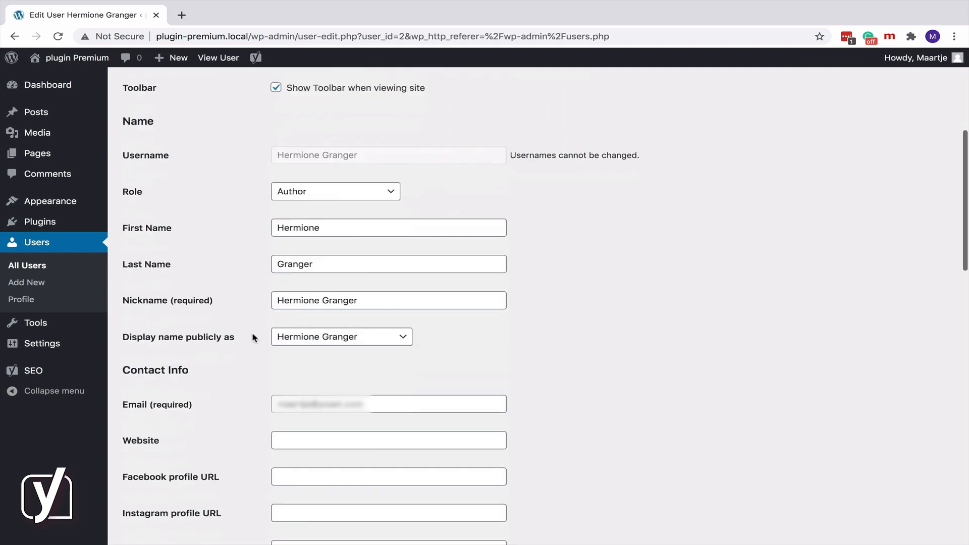
scroll(down, 3)
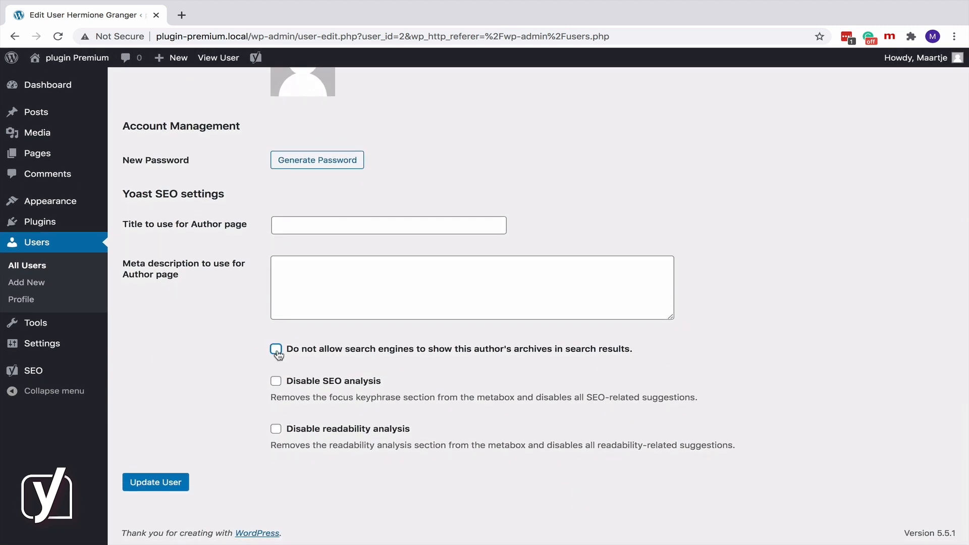
- Disallow search engines from showing her author archives and update the user
click(275, 348)
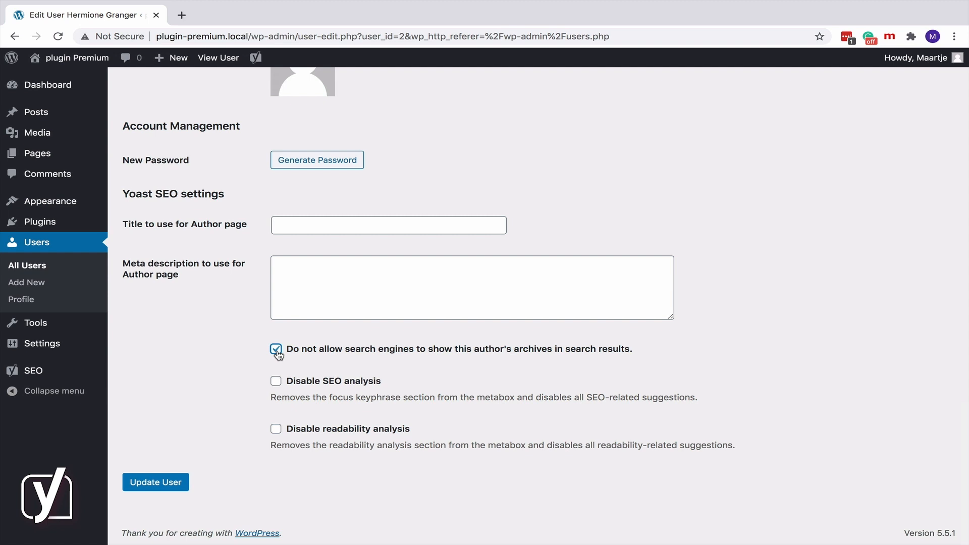
click(276, 348)
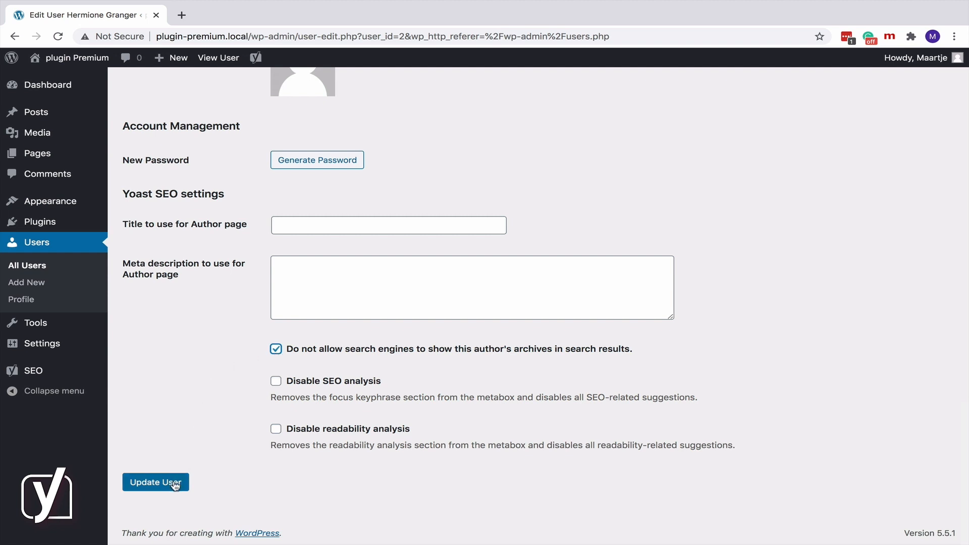
click(156, 482)
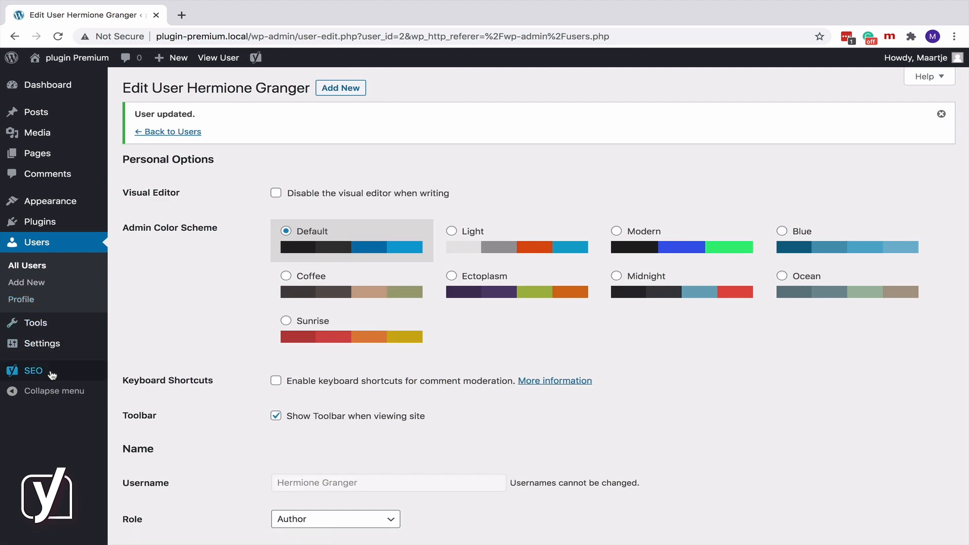
click(157, 390)
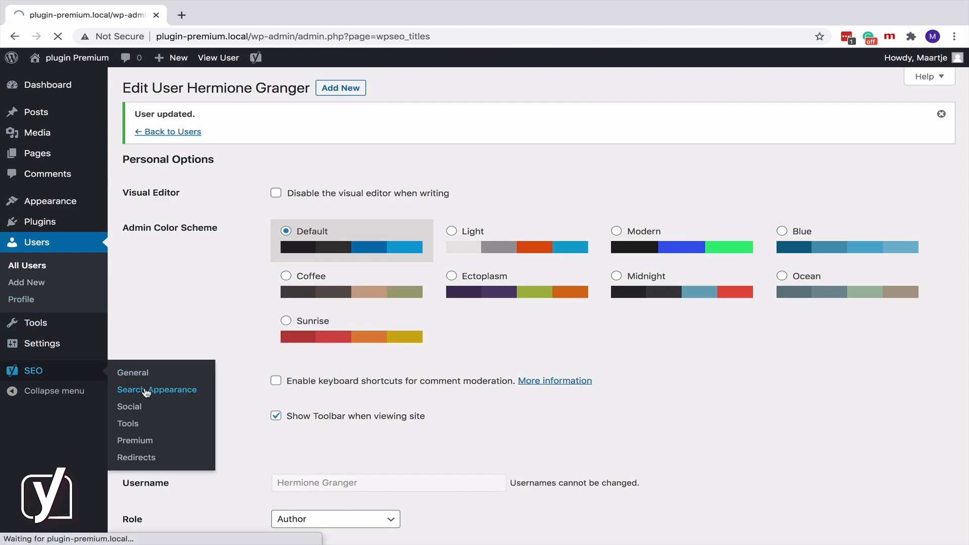
- Review the Author and Date archive options on the Search Appearance Archives tab
click(157, 390)
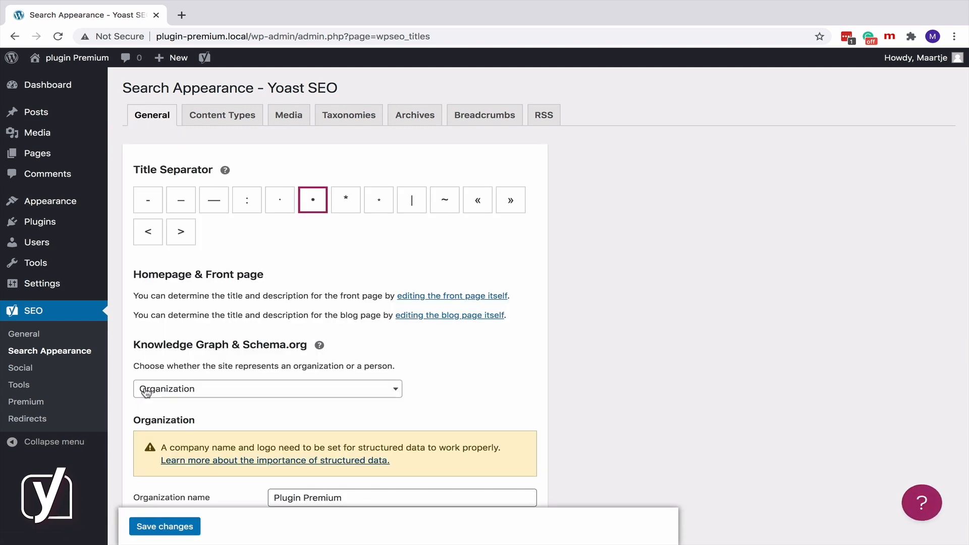
mouse_move(177, 290)
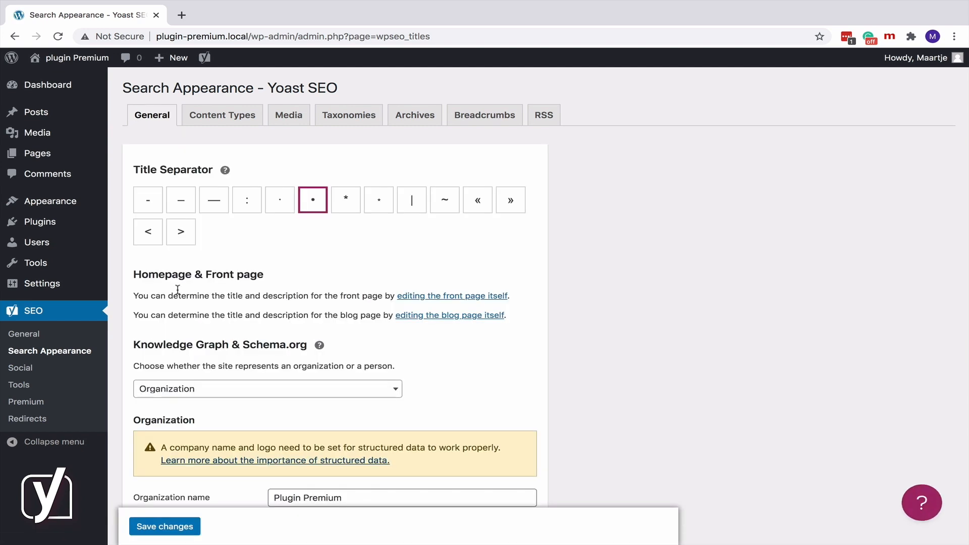
click(414, 114)
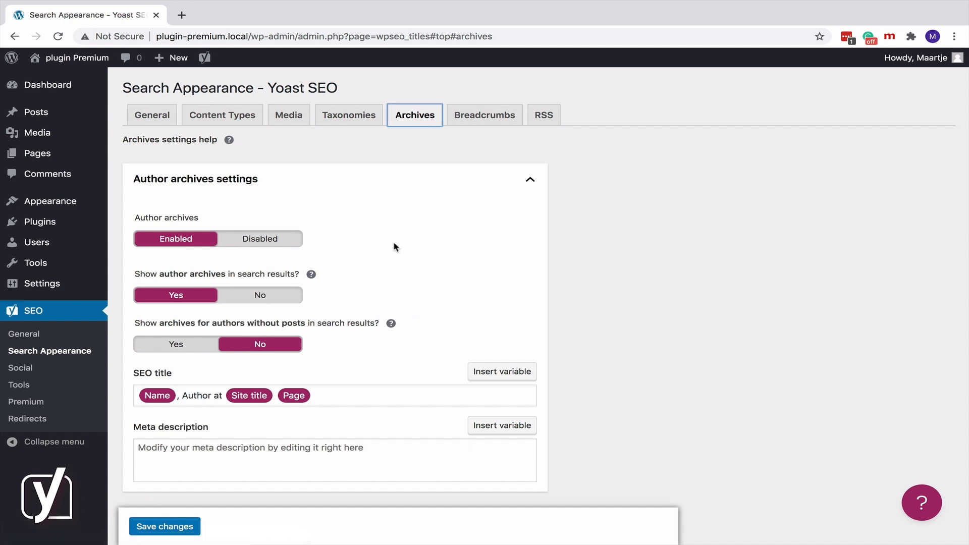
scroll(down, 3)
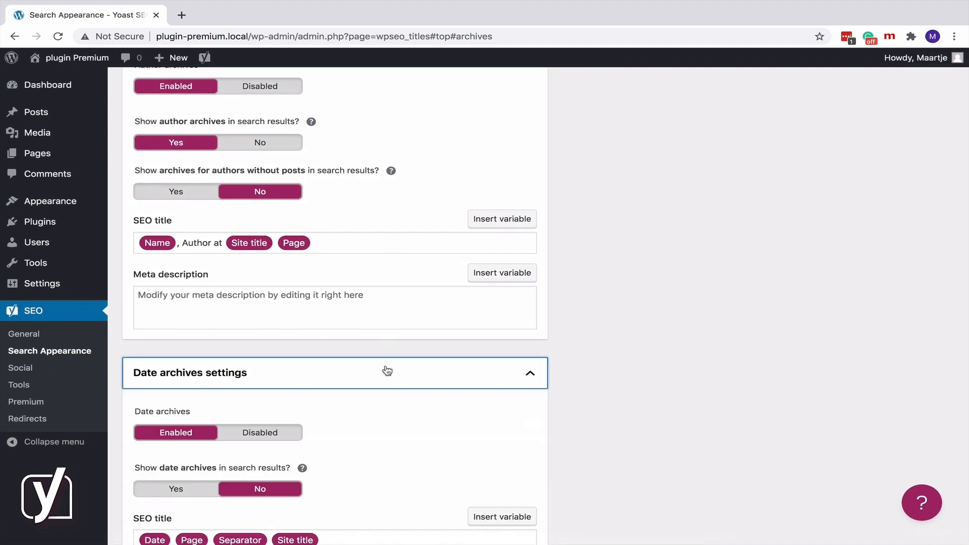
scroll(down, 3)
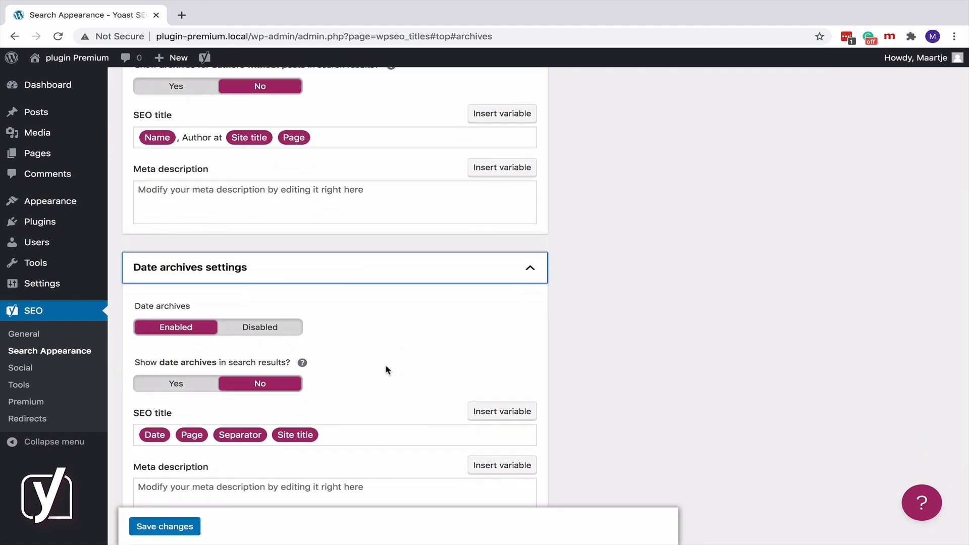
mouse_move(230, 388)
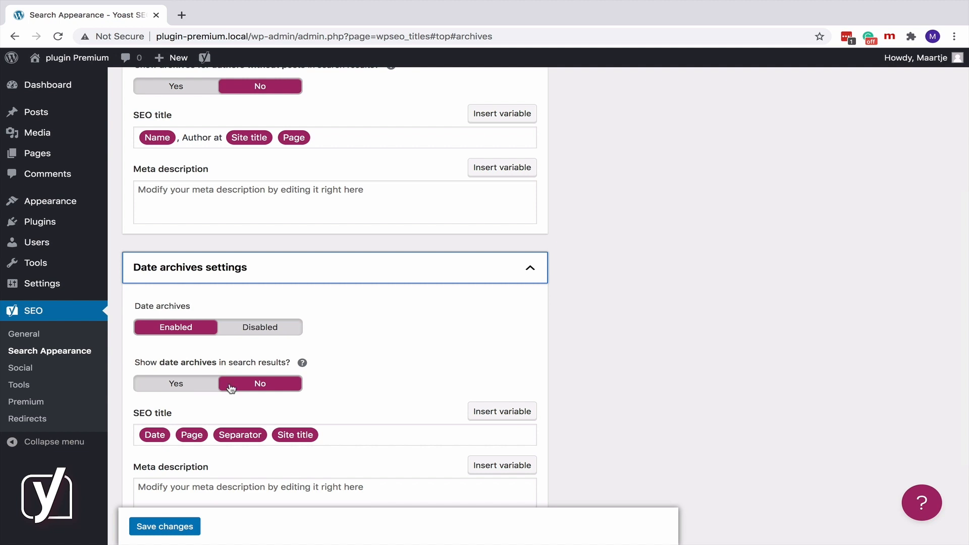
mouse_move(364, 384)
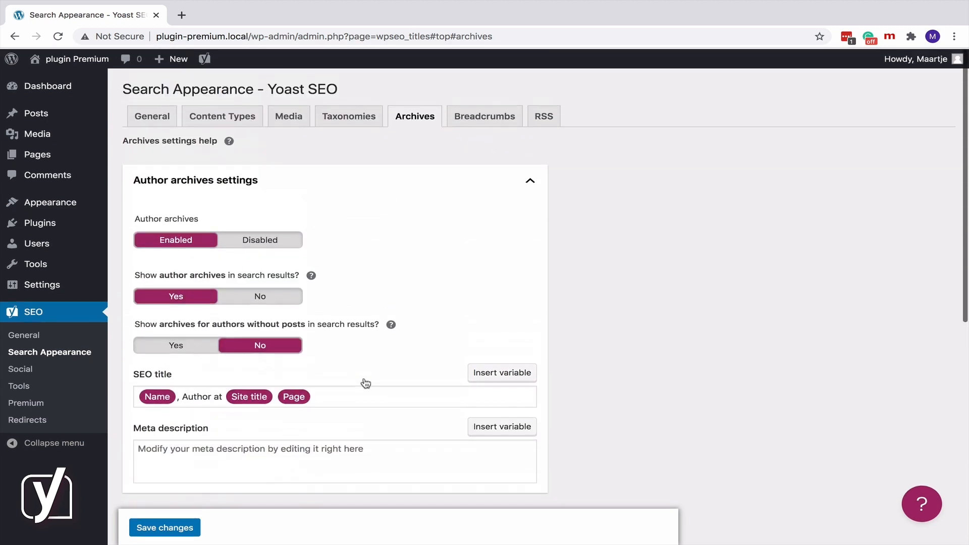
- On Content Types set 'Show Posts in search results?' back to Yes, then go to Taxonomies
click(222, 115)
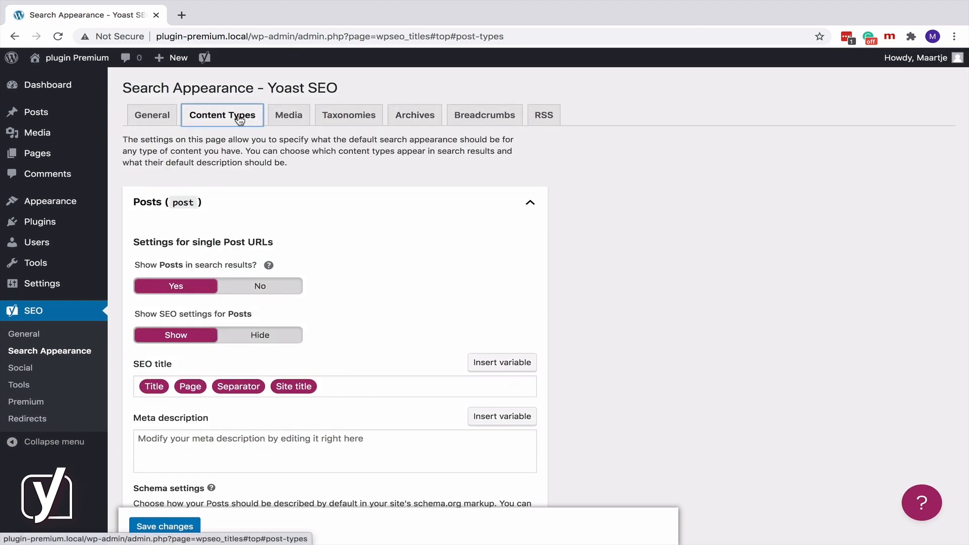
scroll(down, 3)
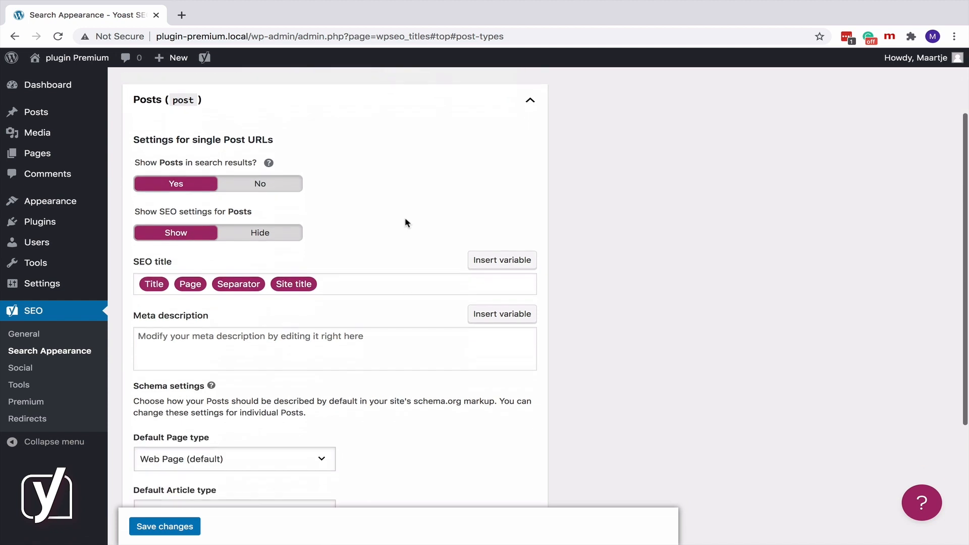
scroll(down, 3)
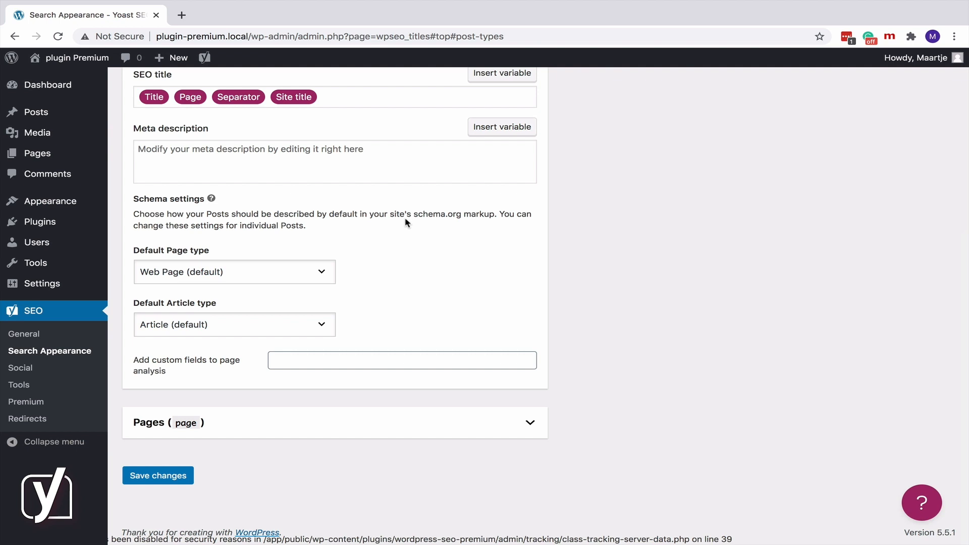
scroll(up, 3)
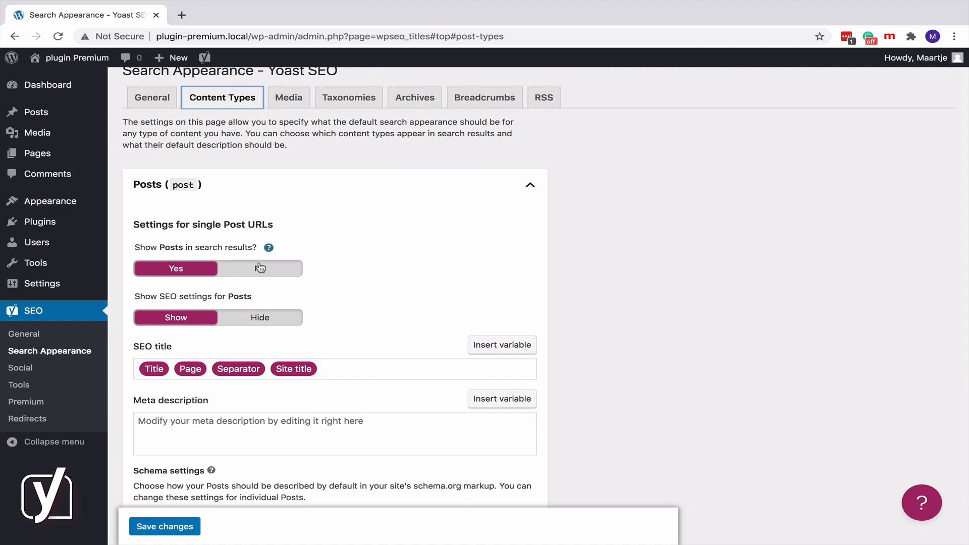
click(260, 268)
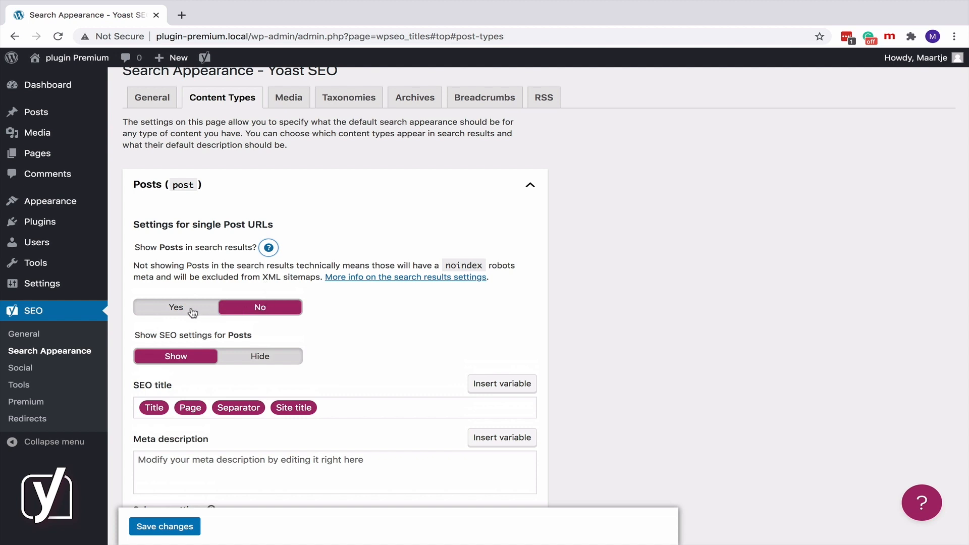
click(176, 306)
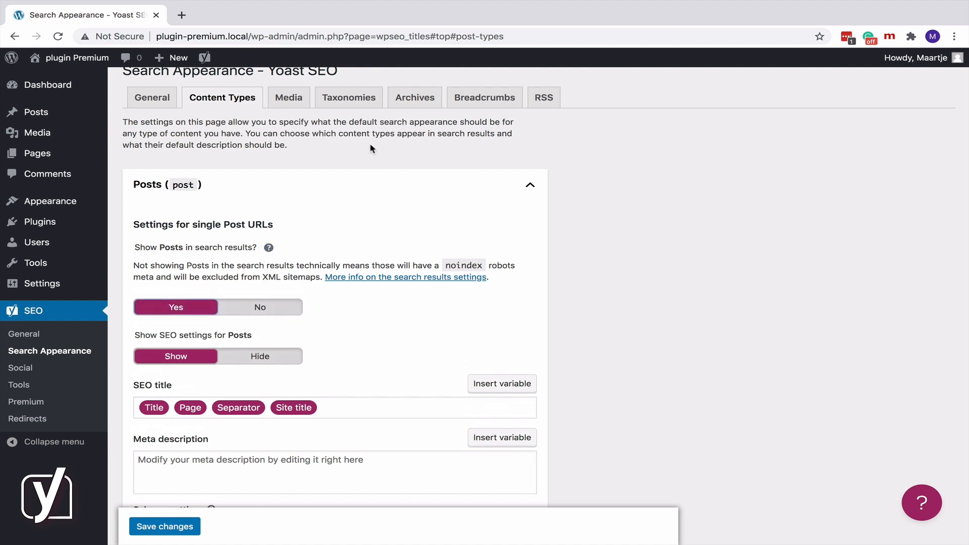
click(348, 97)
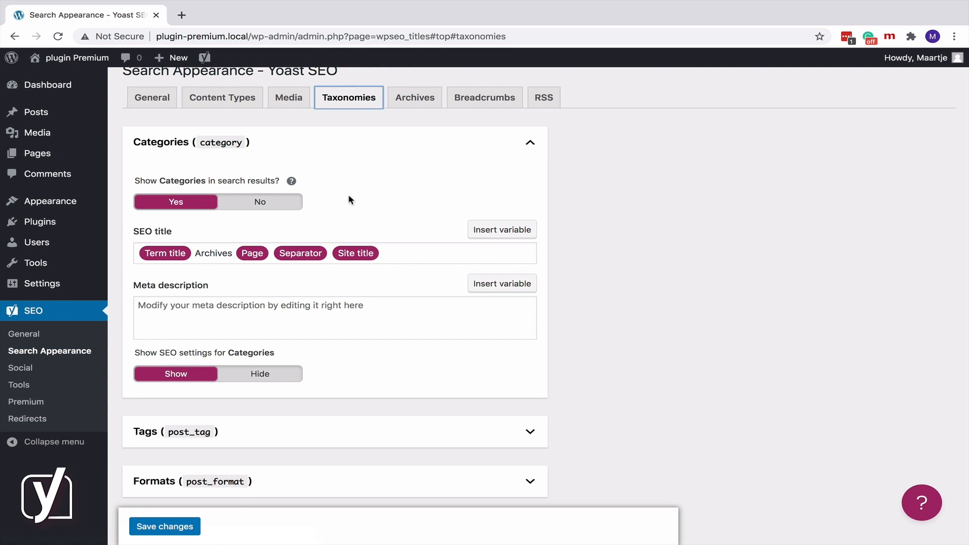
mouse_move(260, 204)
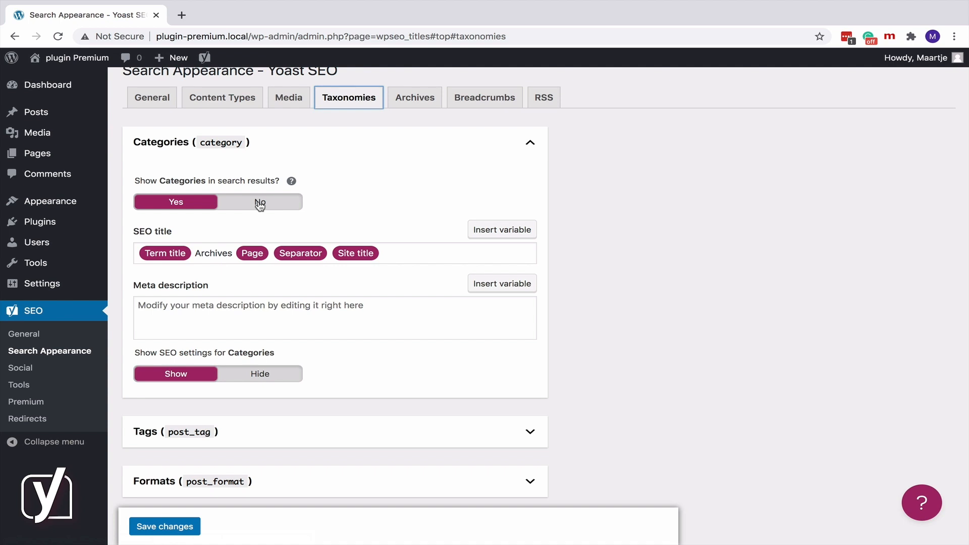
mouse_move(371, 188)
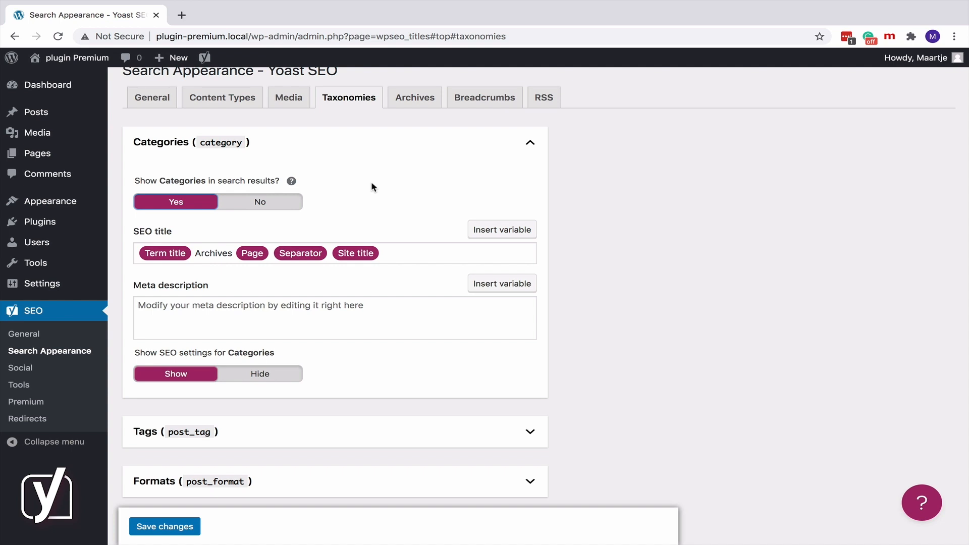
mouse_move(37, 154)
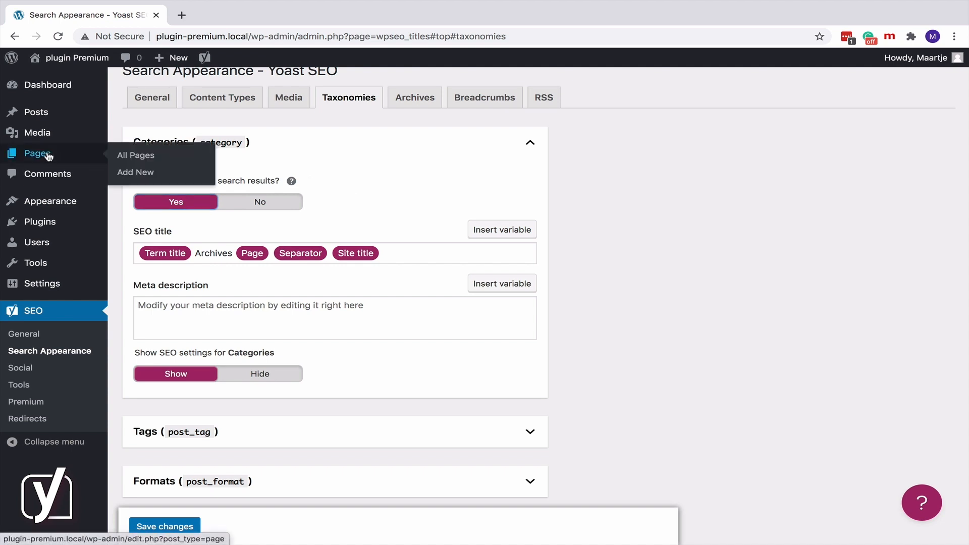
- Open the All Pages list from the admin sidebar
click(135, 155)
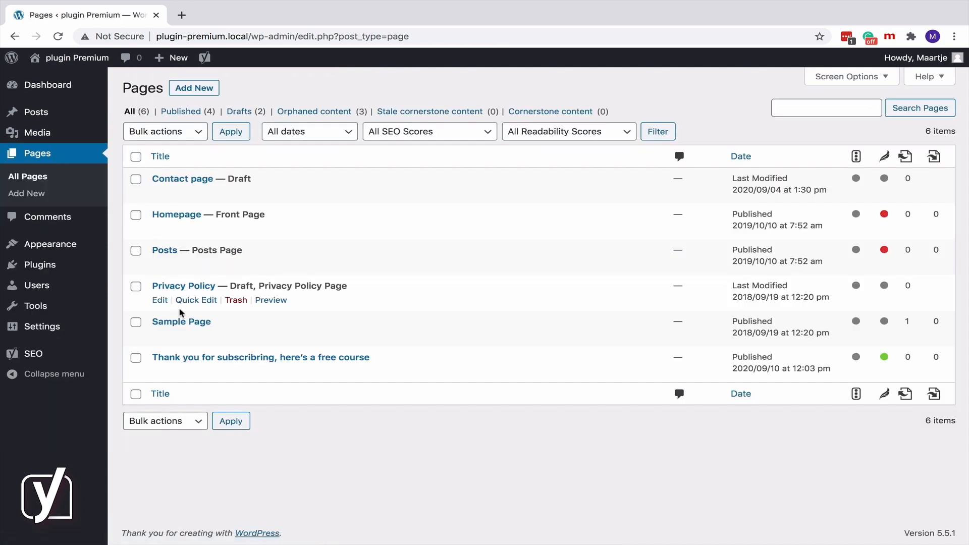
- In the free course thank-you page's Yoast Advanced settings, set showing the page in search results to No
click(260, 357)
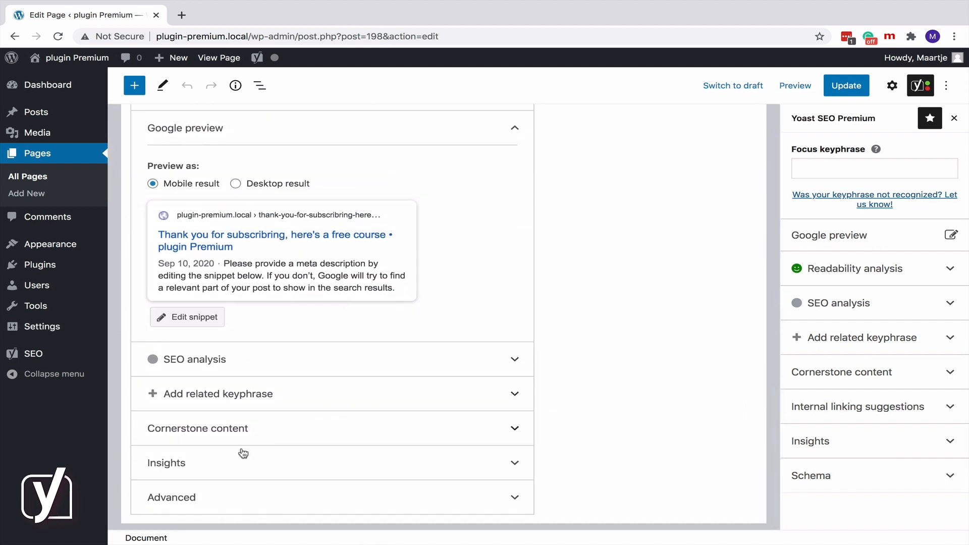
click(332, 497)
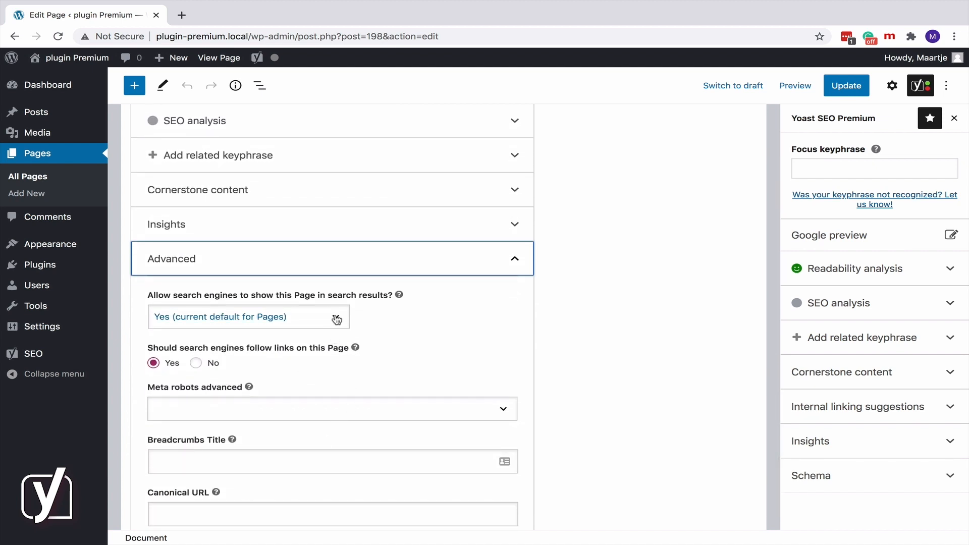
click(249, 316)
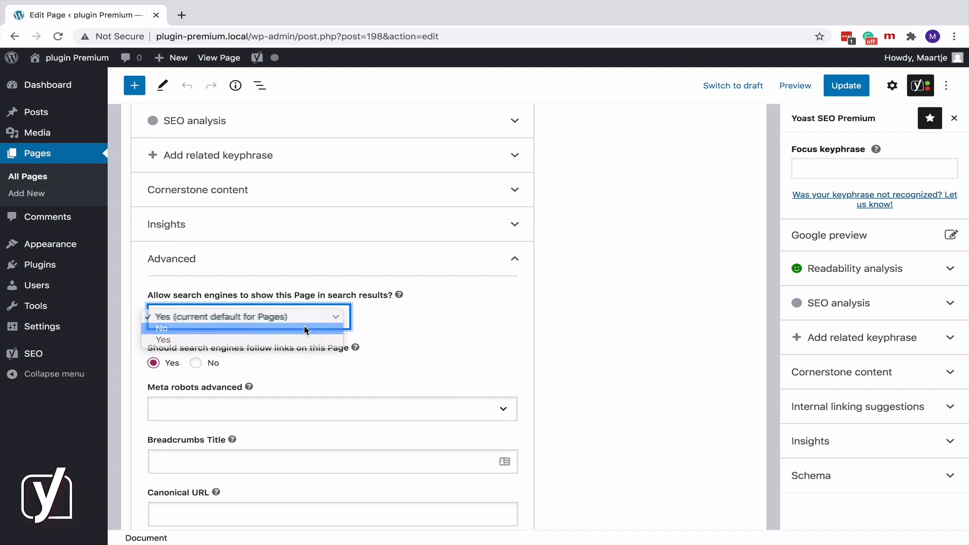
click(161, 327)
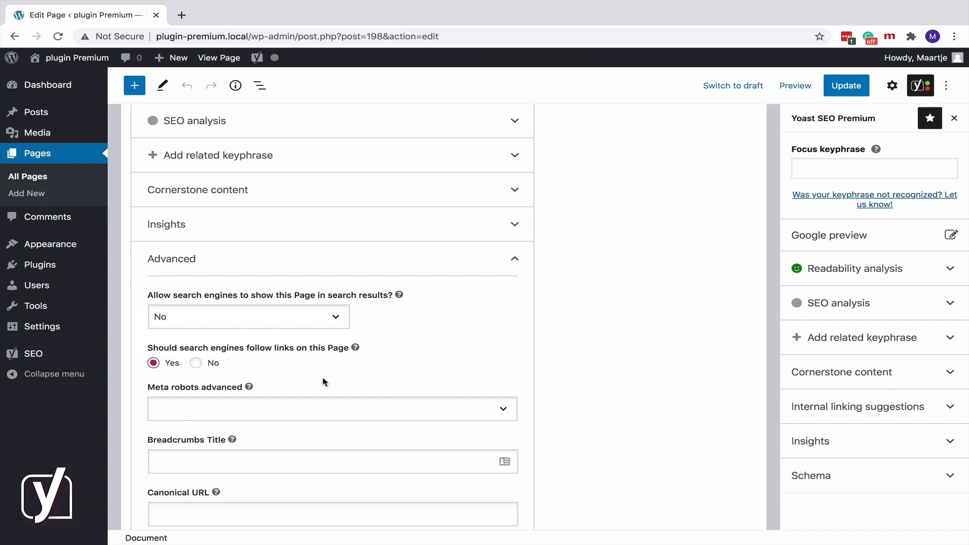
mouse_move(200, 371)
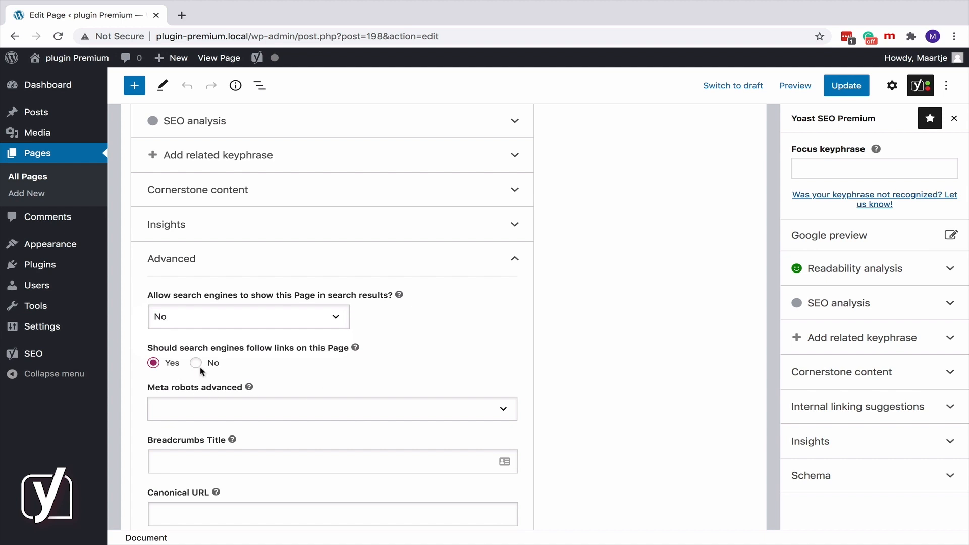
- Set 'Should search engines follow links on this Page' to No
click(197, 363)
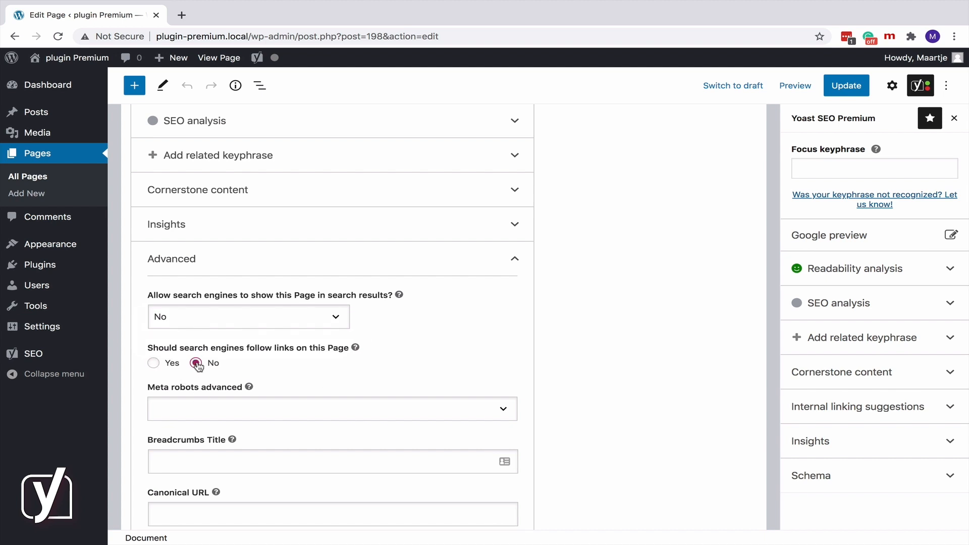
click(194, 362)
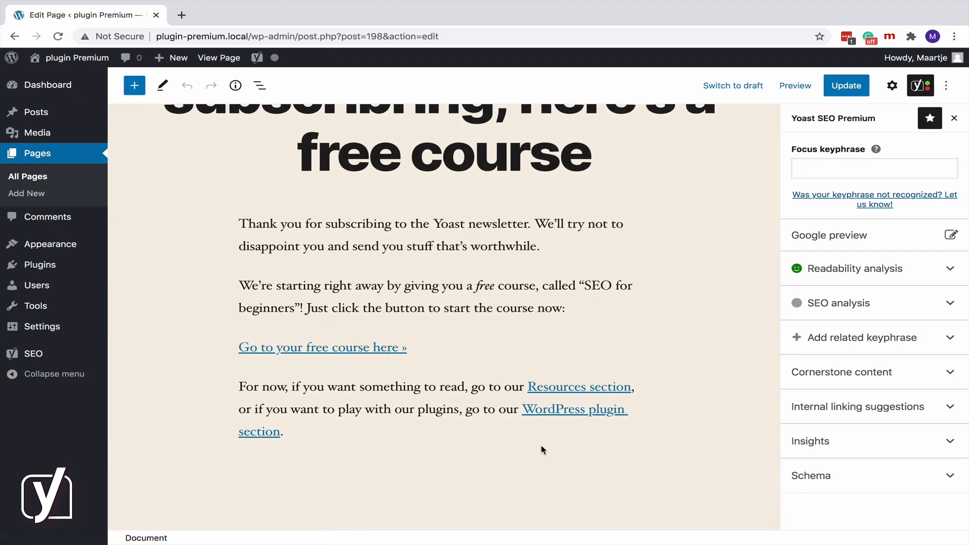
- Mark the 'WordPress plugin section' link as nofollow
click(573, 409)
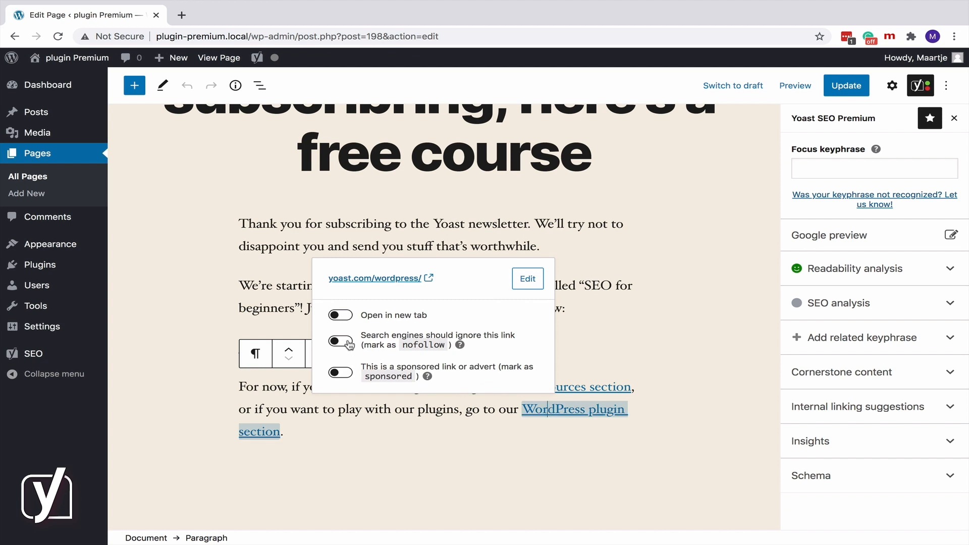
click(340, 340)
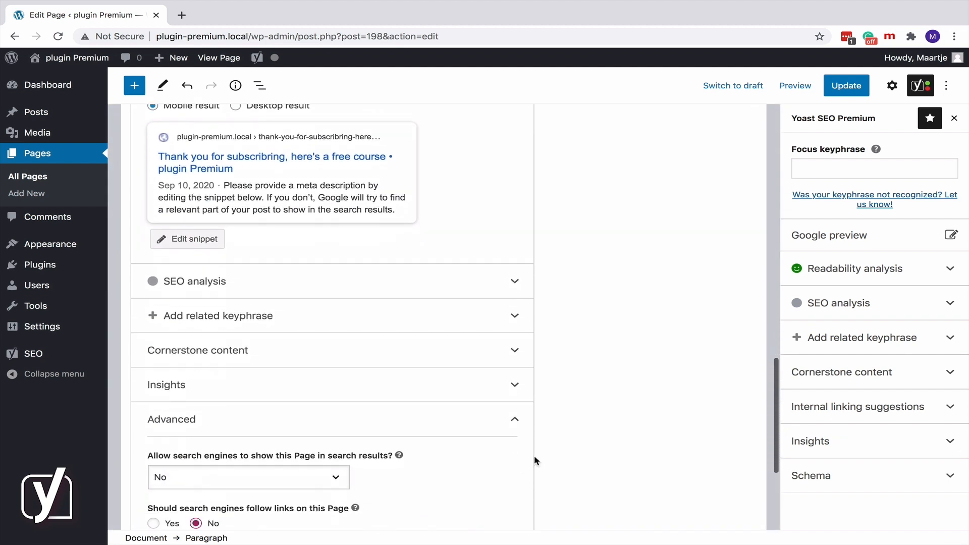
- Add No Image Index and No Archive to the page's Meta robots advanced tags
scroll(down, 3)
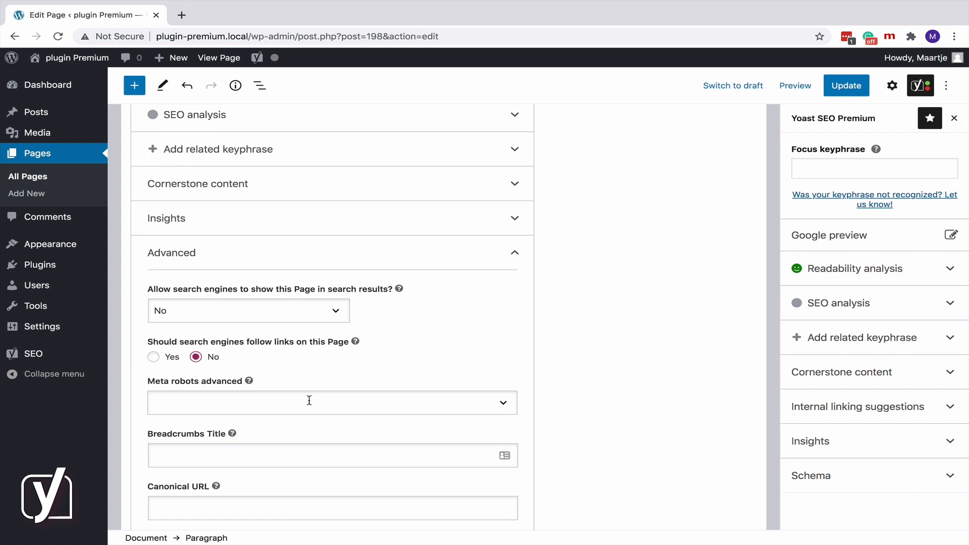
click(309, 403)
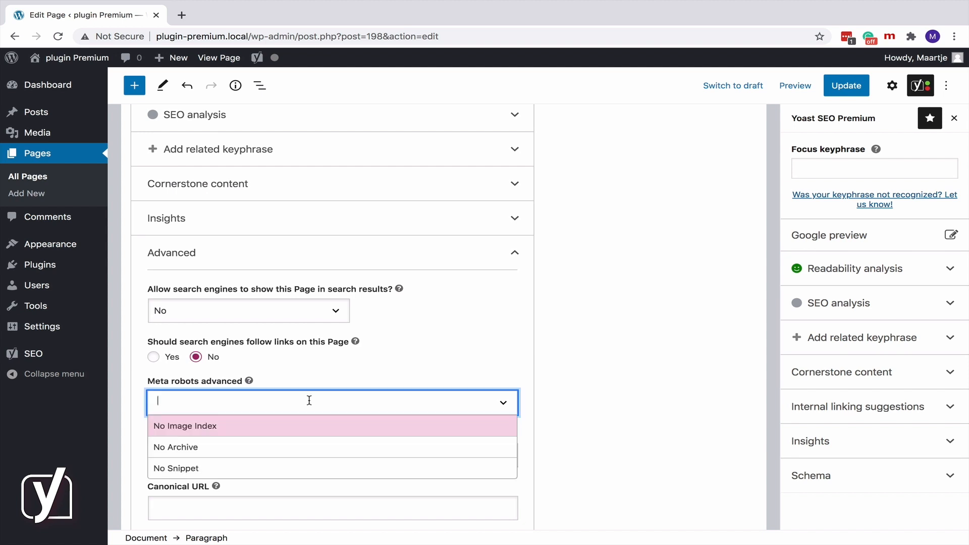
click(184, 426)
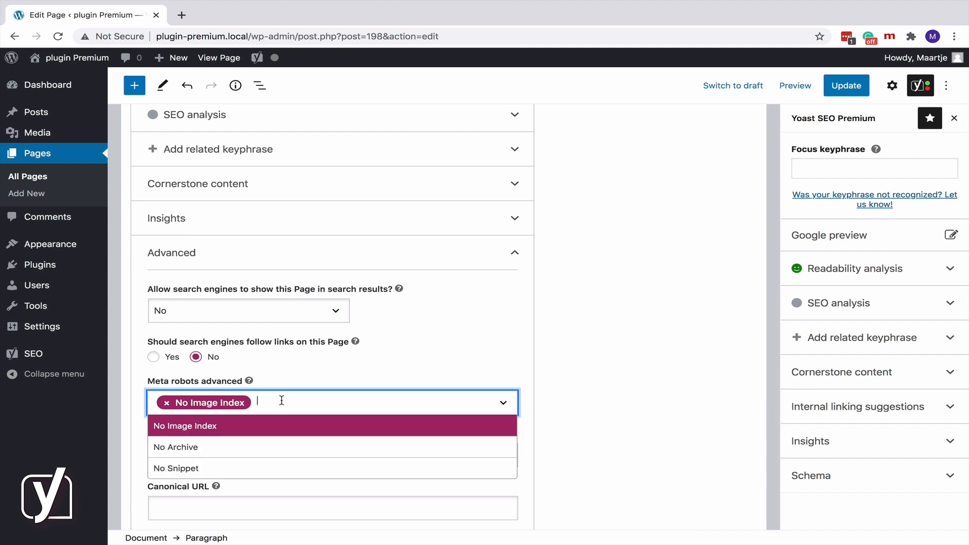
click(176, 447)
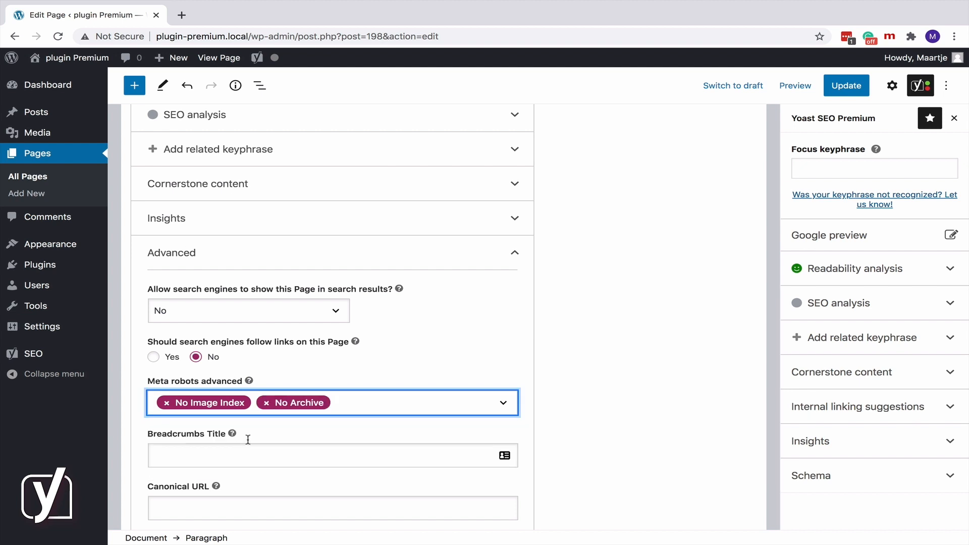
mouse_move(349, 400)
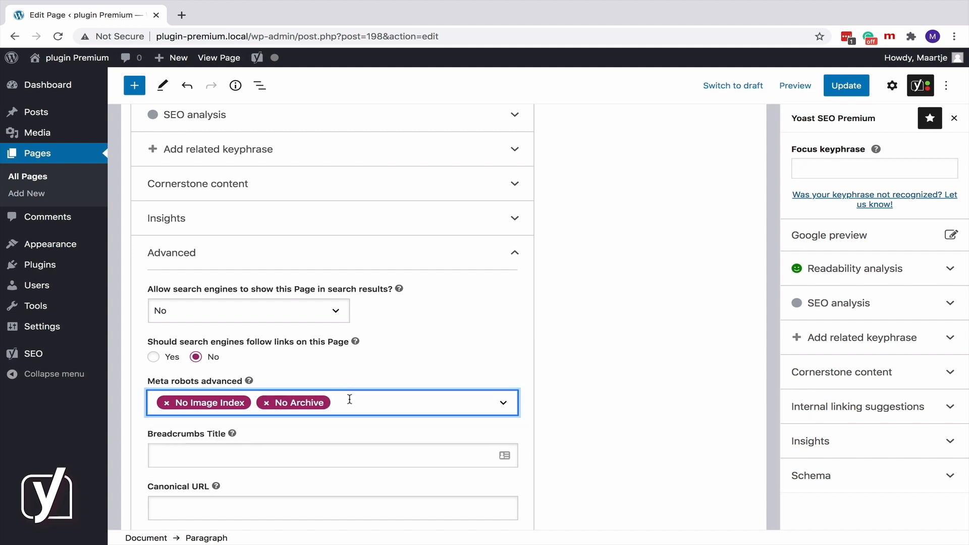